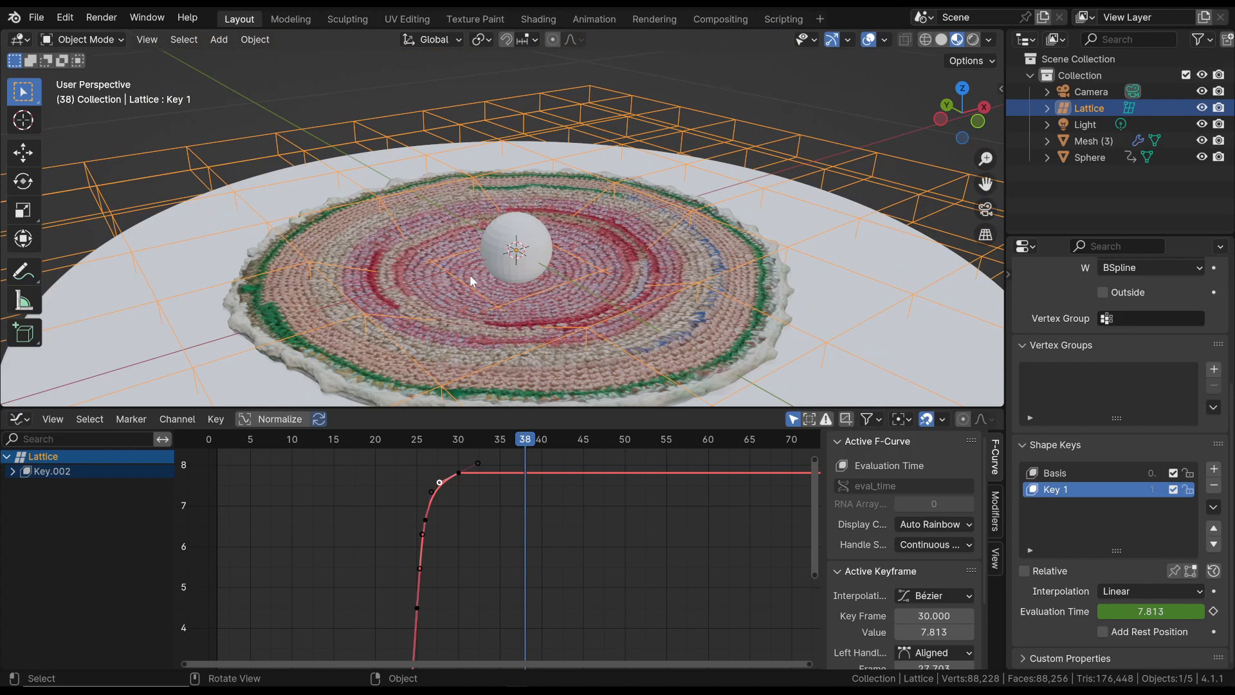
mouse_move(435, 440)
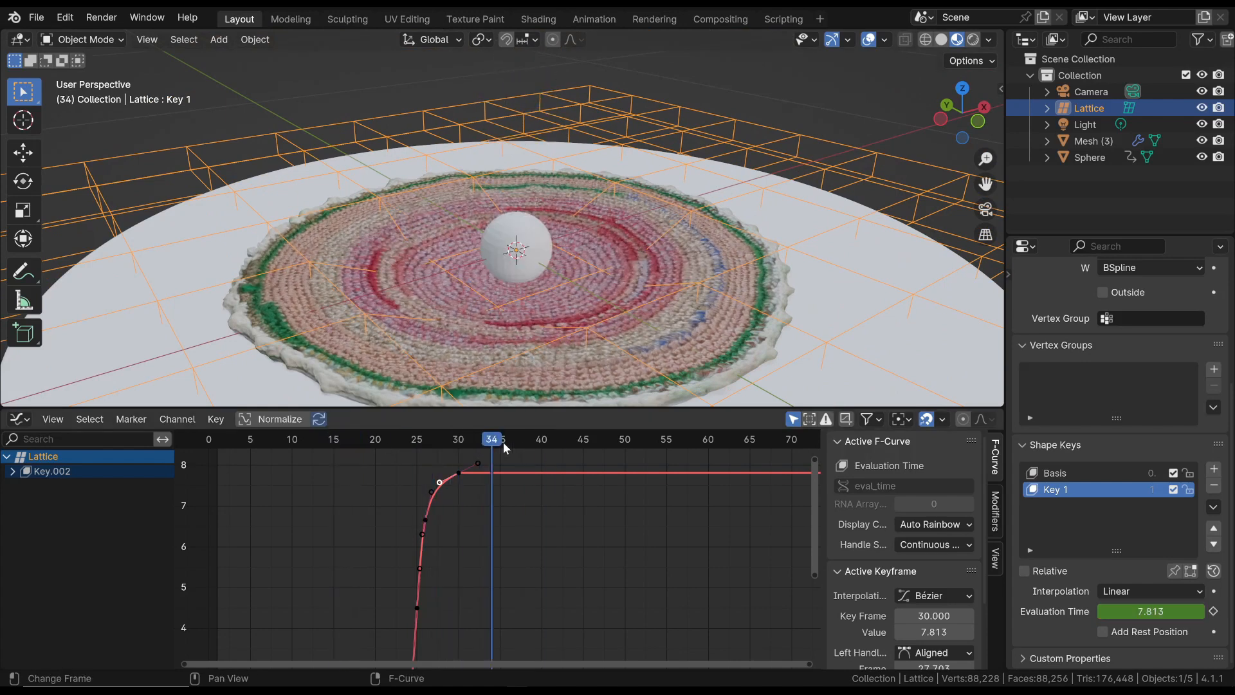
Inspect the demo's rug mesh and lattice before loading the start scene with only the rug
click(1093, 140)
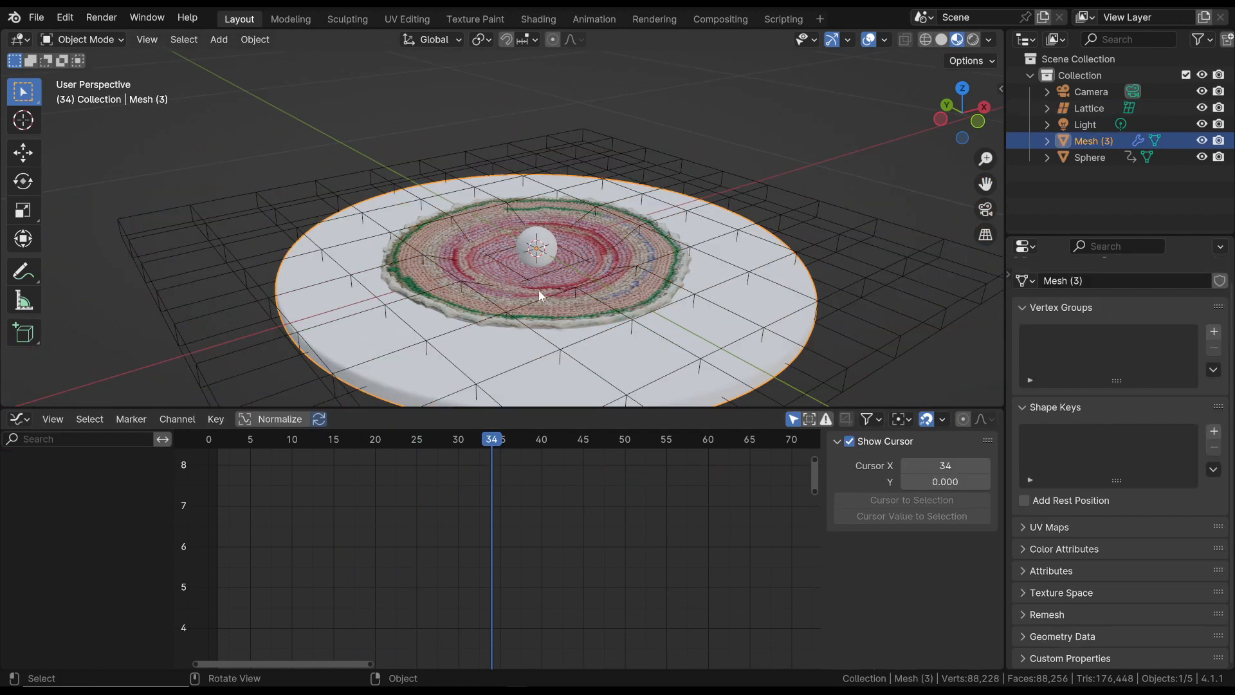
click(1090, 108)
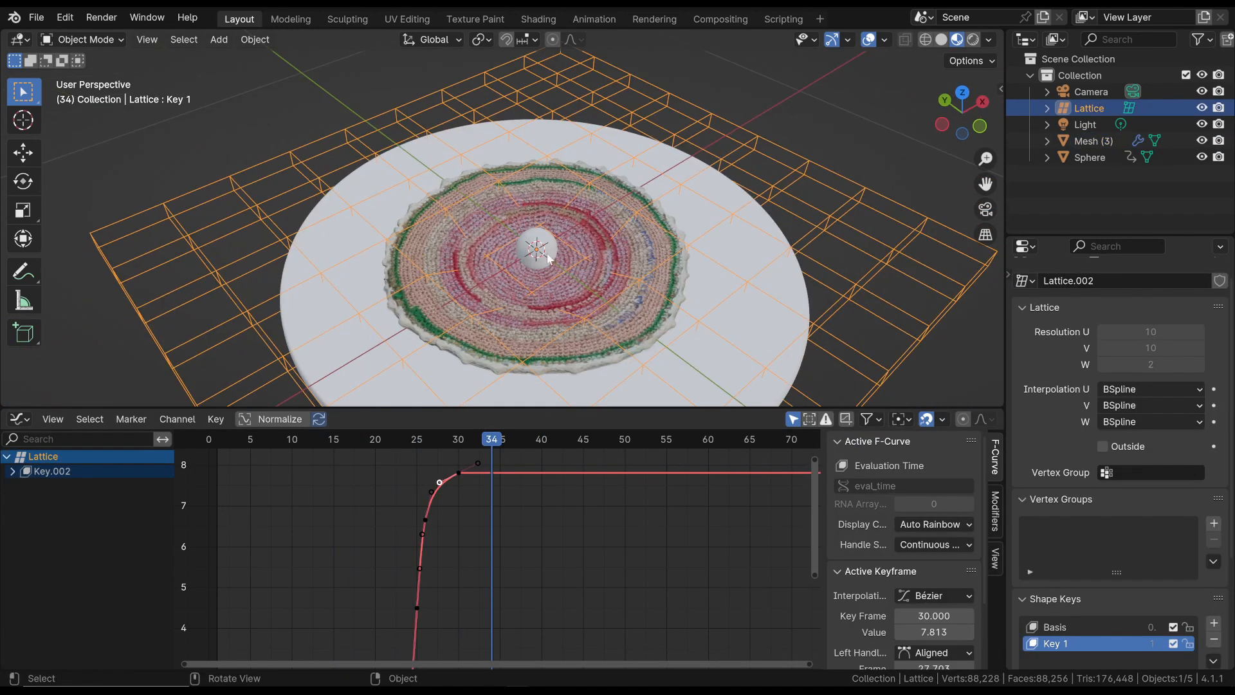
key(Tab)
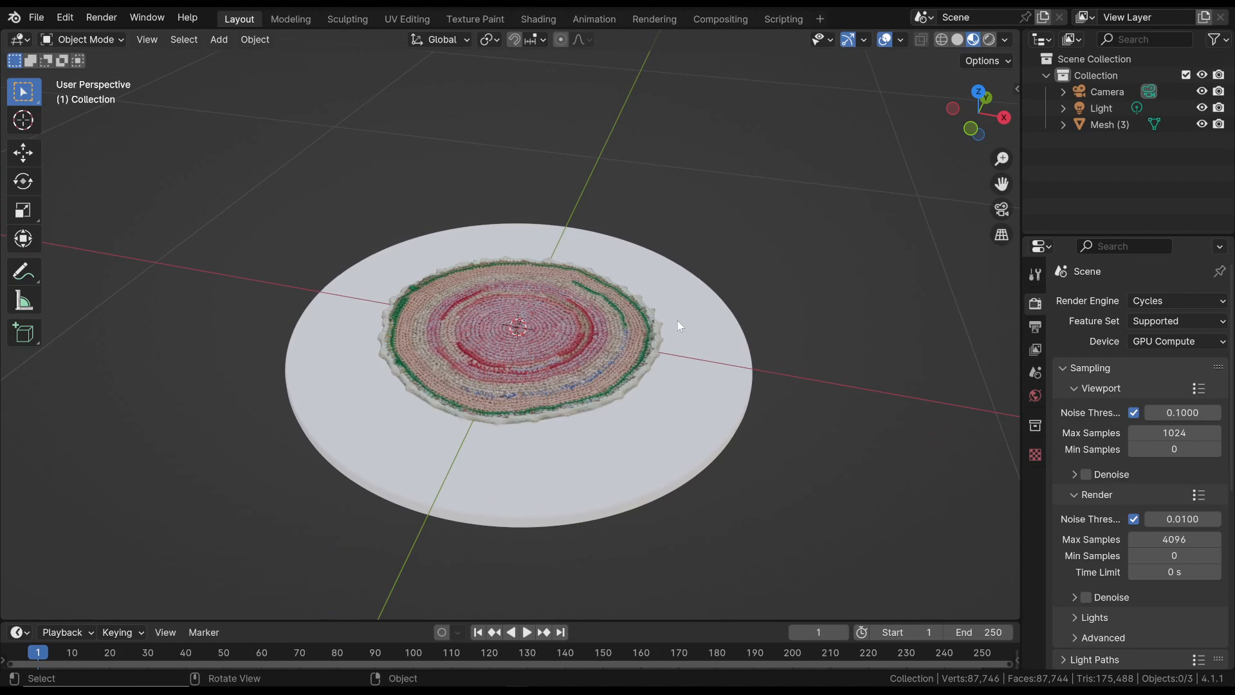
Add a lattice over the rug at 10×10×2 resolution and make the rug mesh active
drag(679, 325, 716, 228)
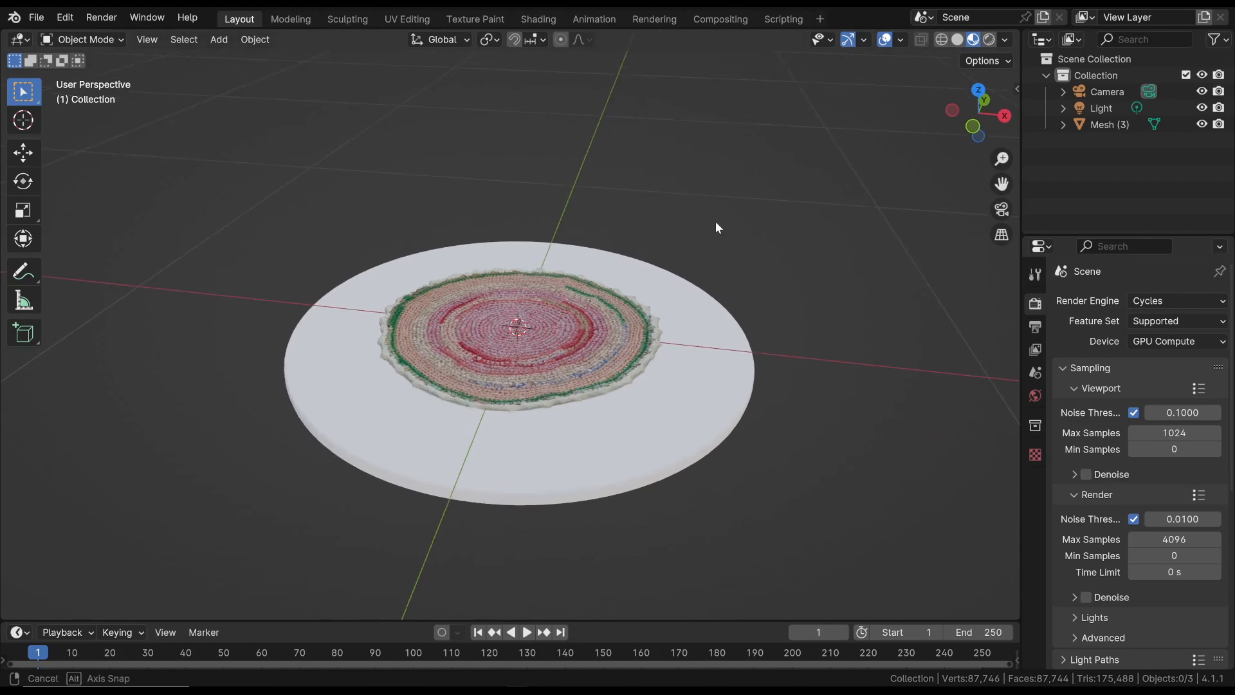
click(217, 38)
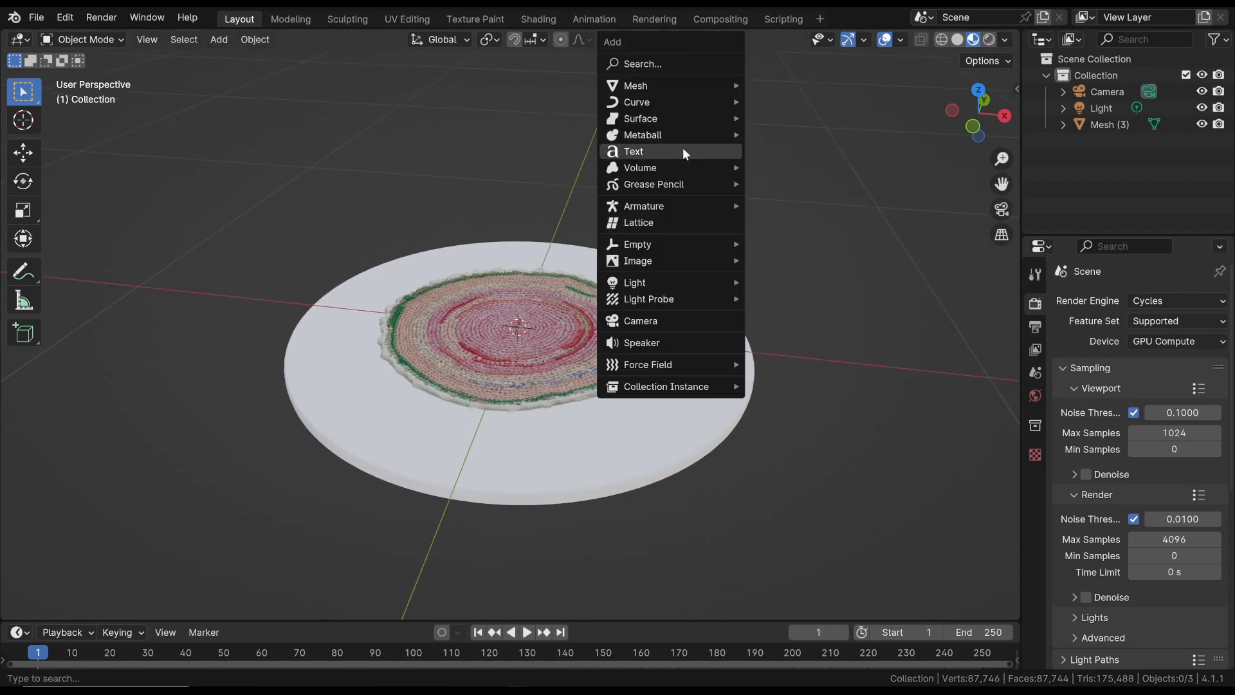
click(638, 222)
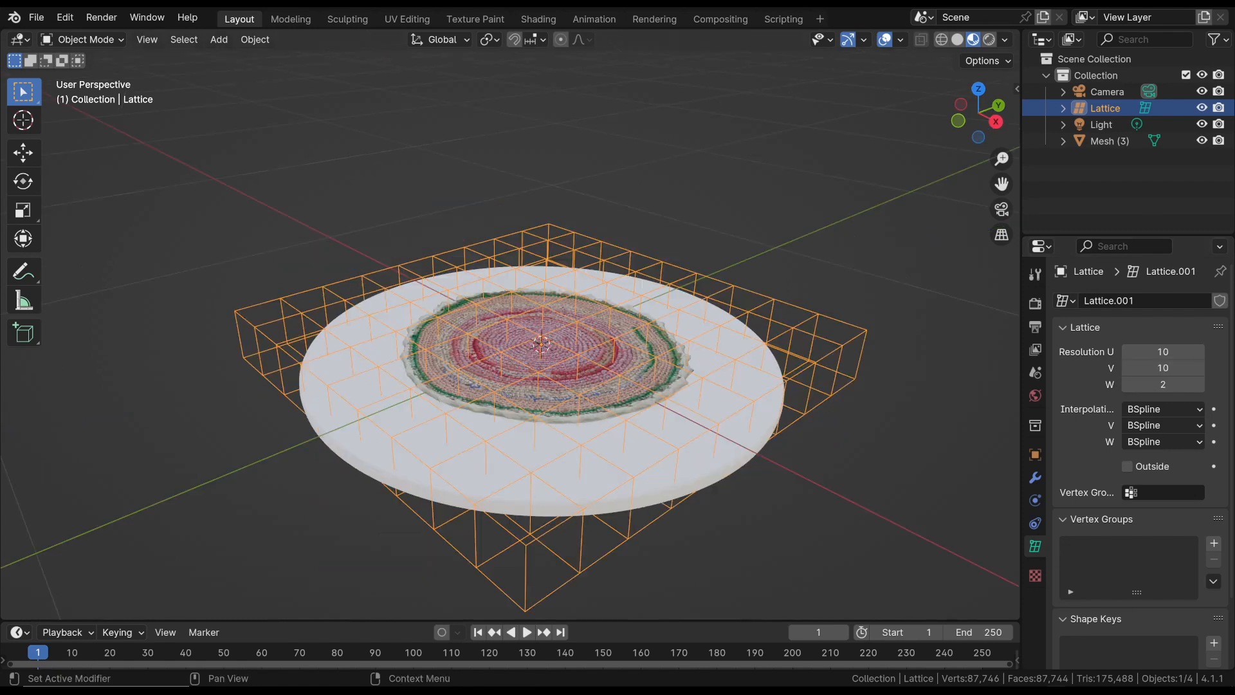
click(1109, 141)
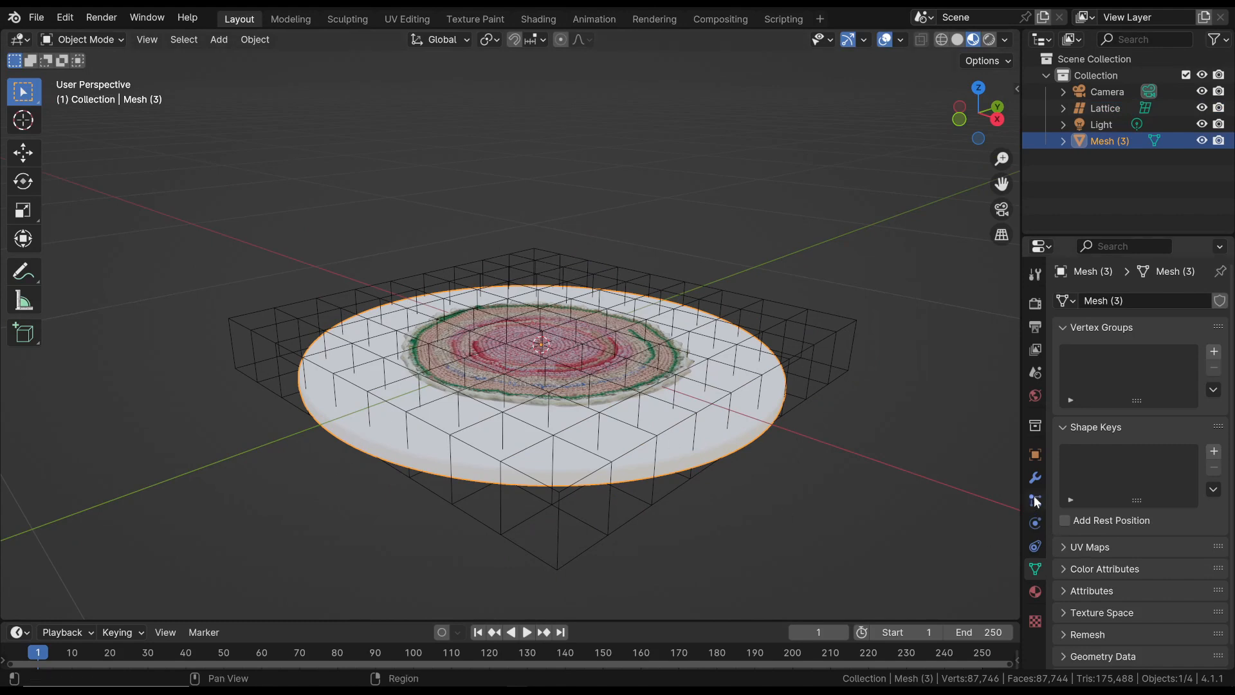
Add a Lattice modifier to the rug with the Lattice object as its deformer
click(1034, 477)
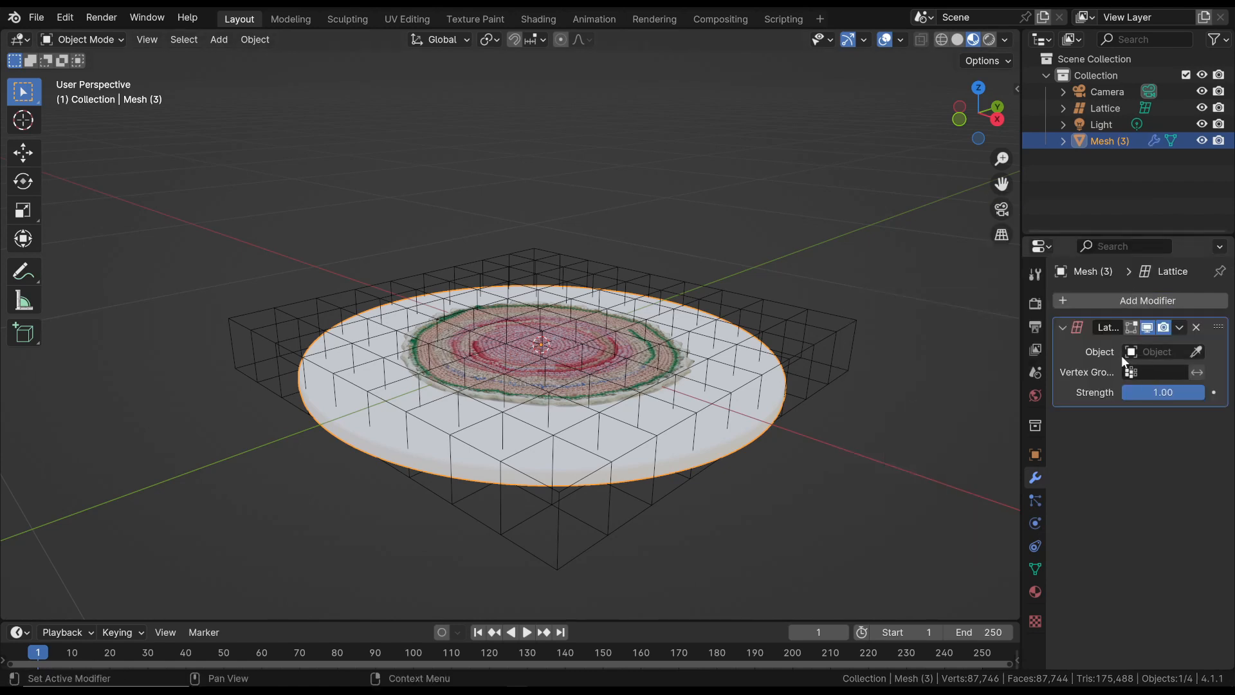
click(1168, 351)
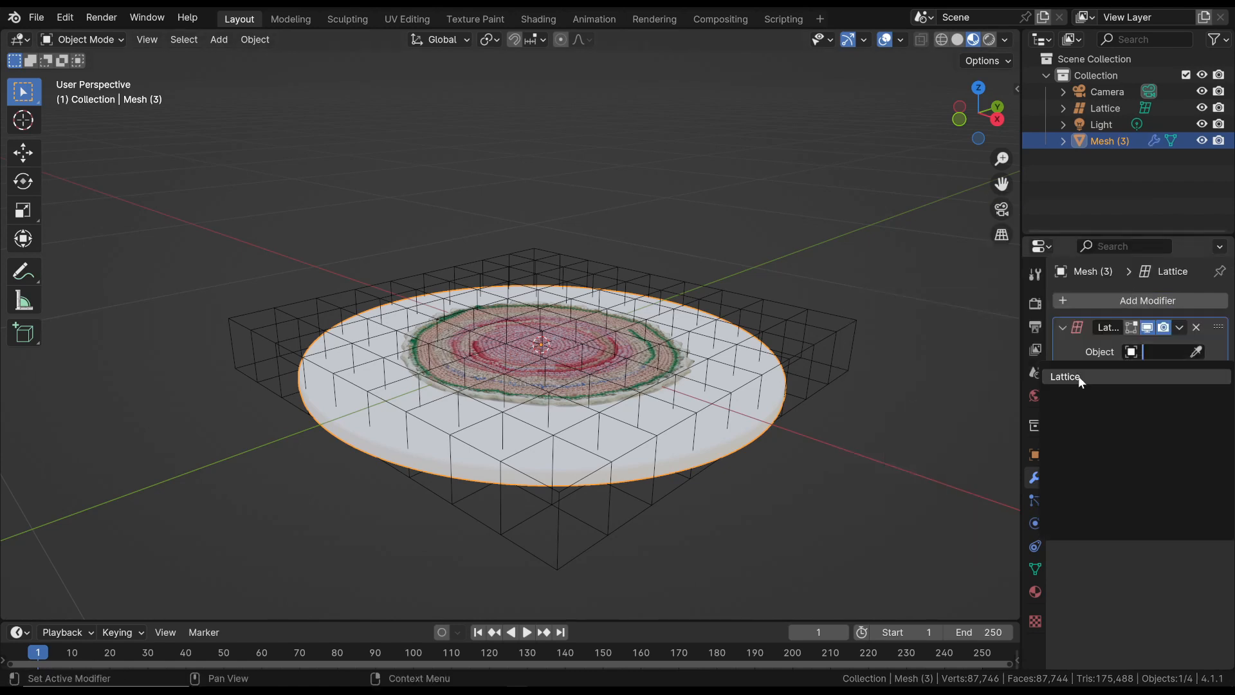
click(1105, 108)
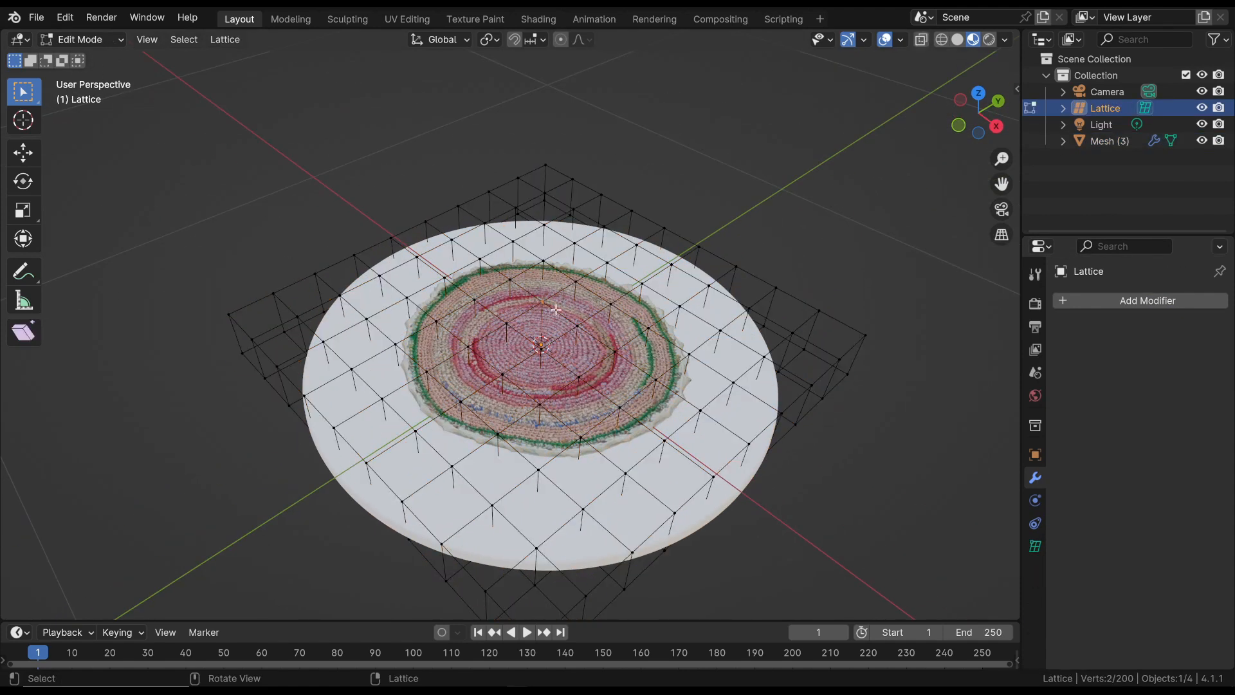
Lift a centre lattice point along Z to confirm the rug surface follows it
key(g)
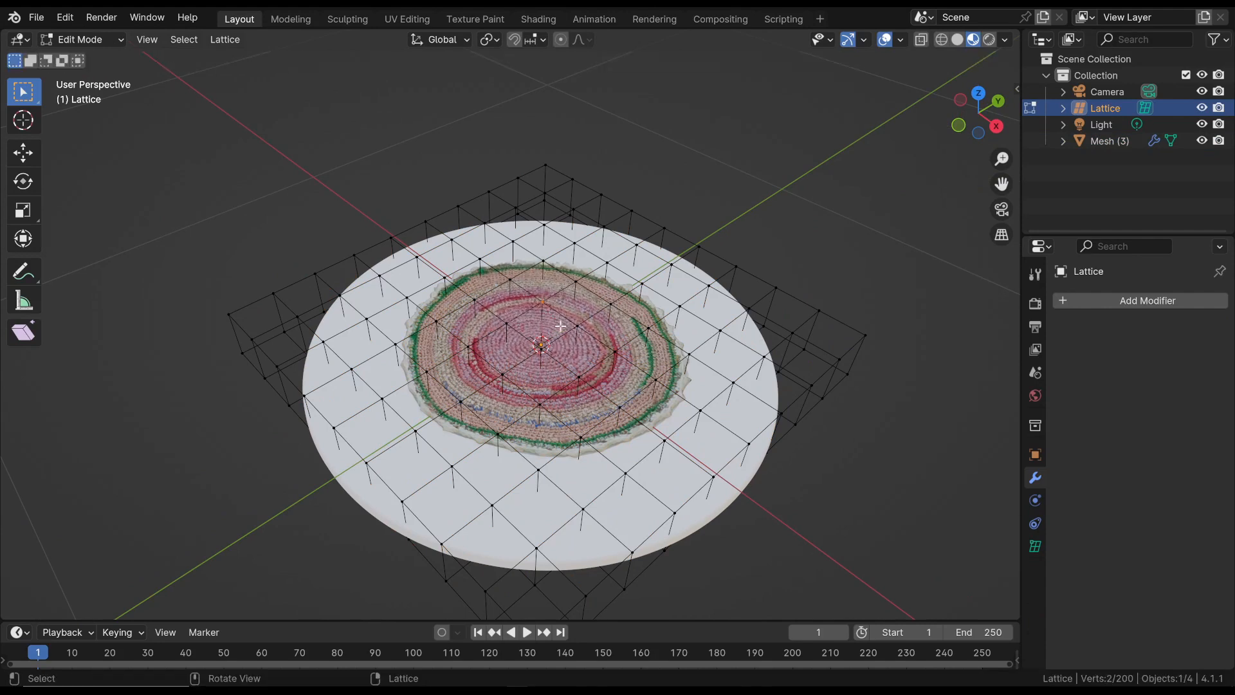
key(g)
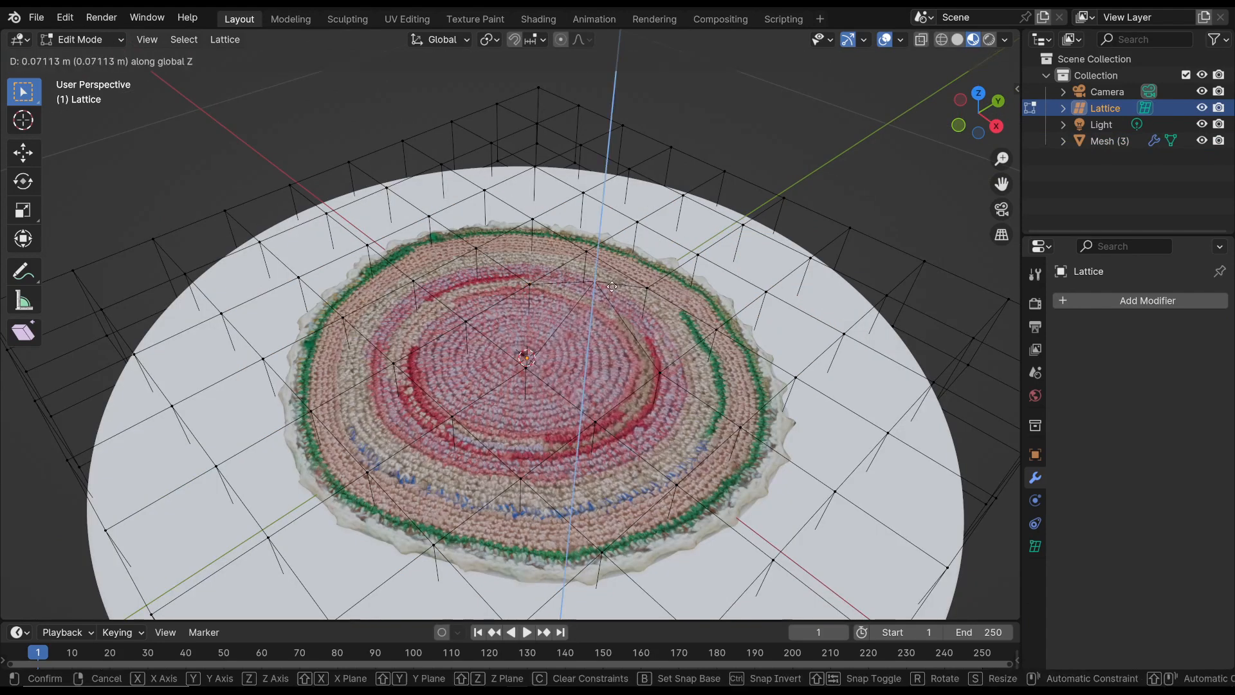
mouse_move(630, 345)
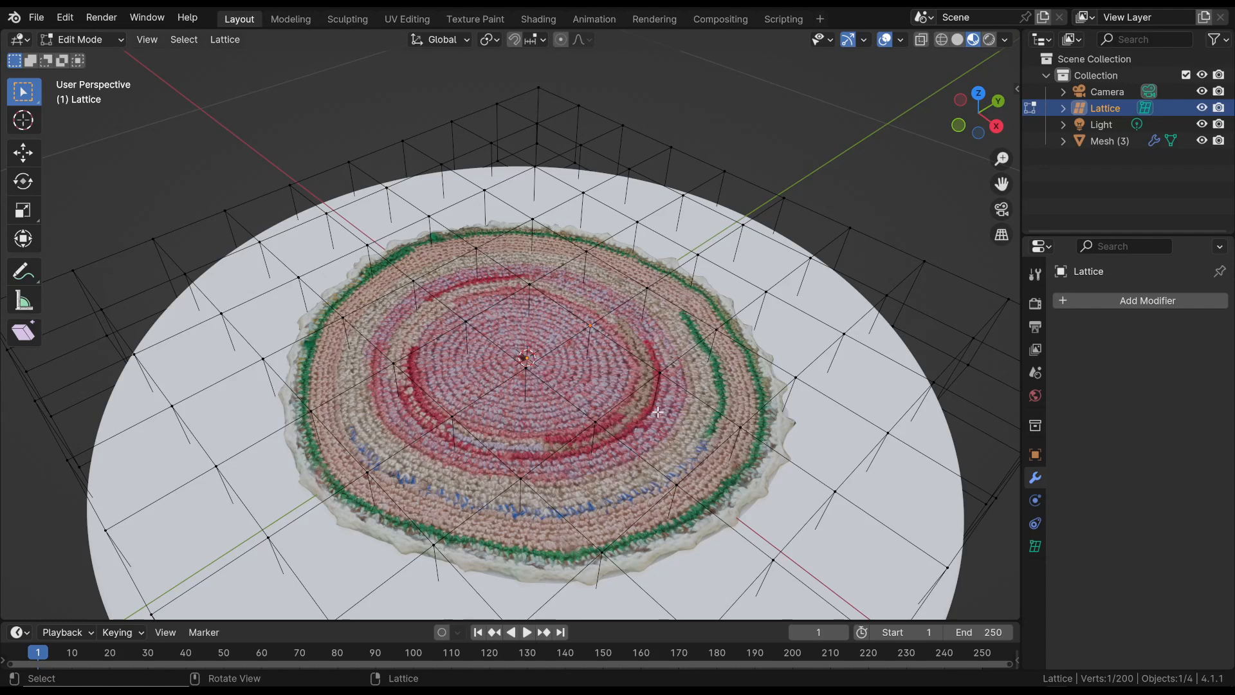
key(Tab)
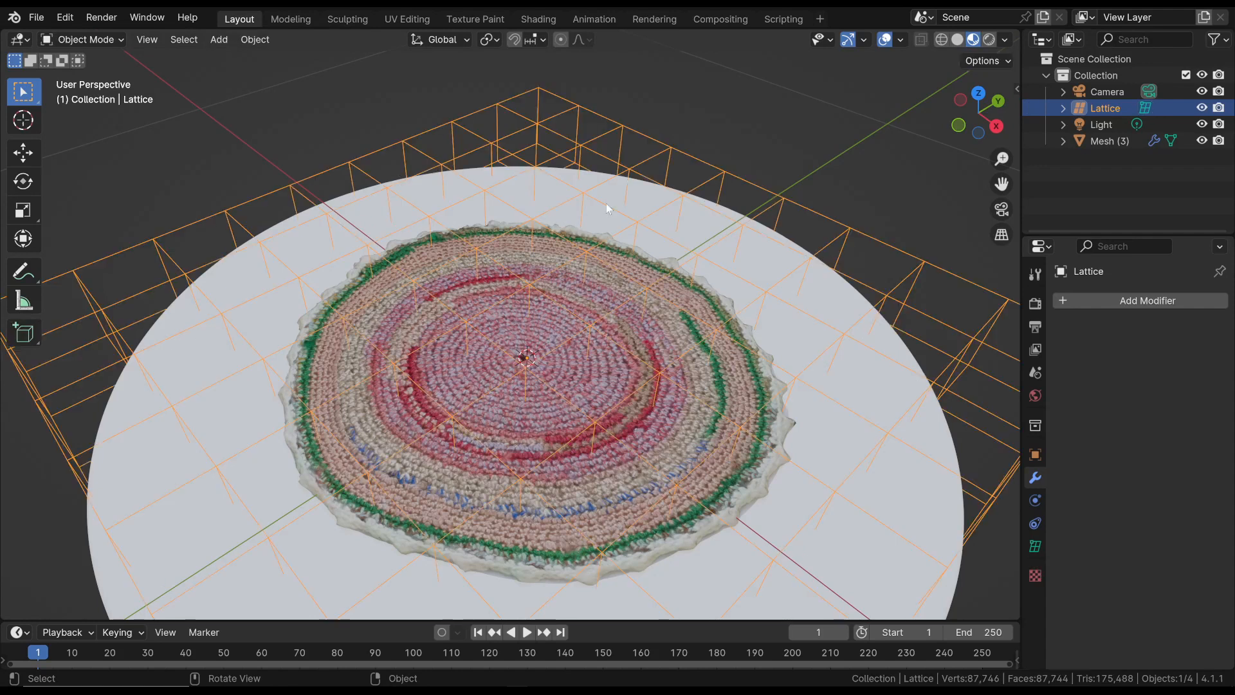
Inspect the rug's dense vertex mesh in edit mode before returning to the lattice data
click(1110, 142)
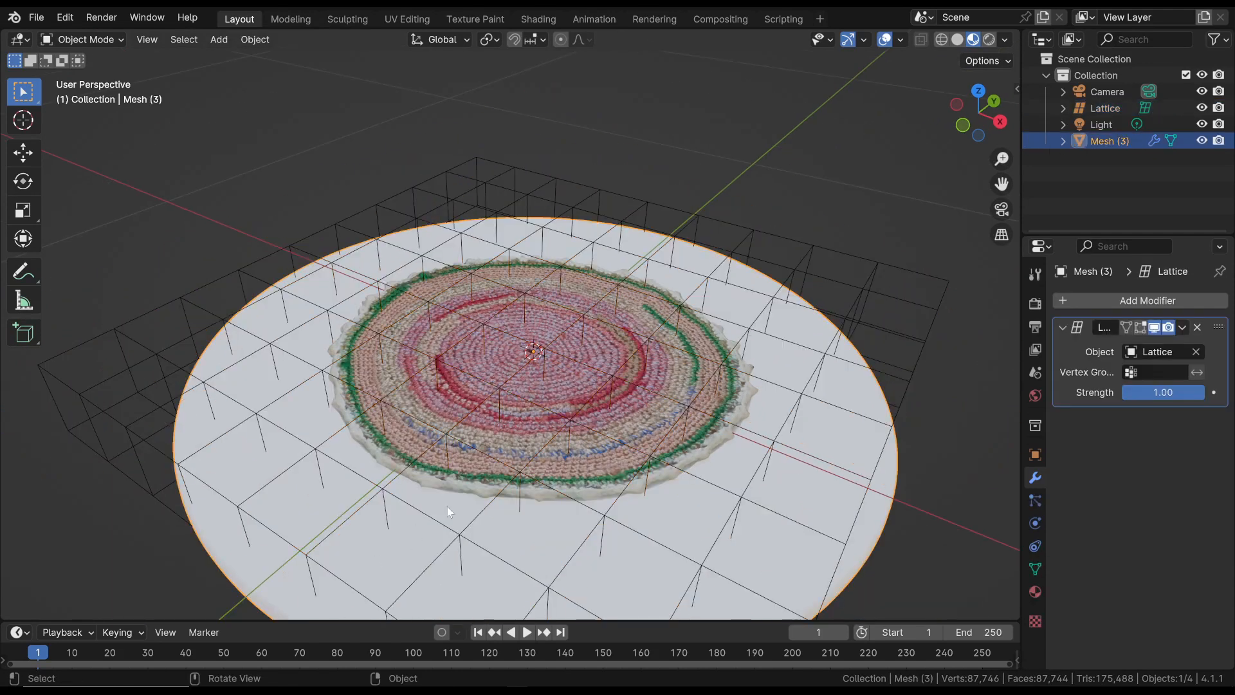
key(Tab)
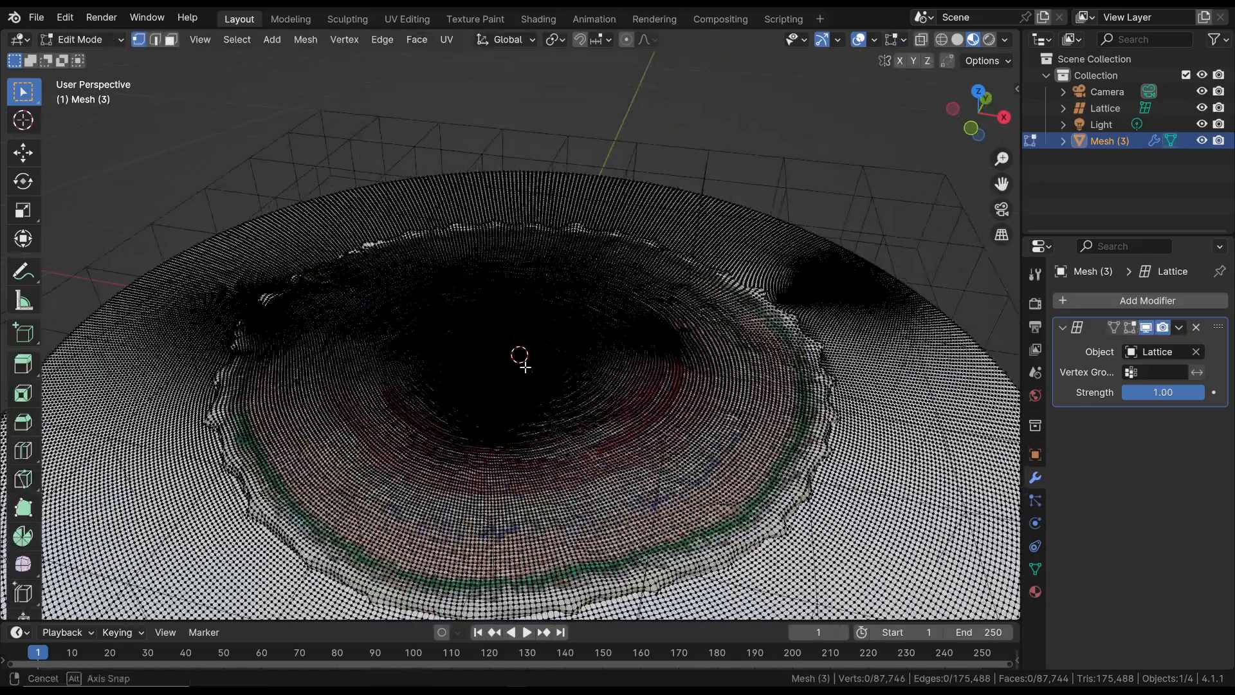
drag(520, 362, 694, 323)
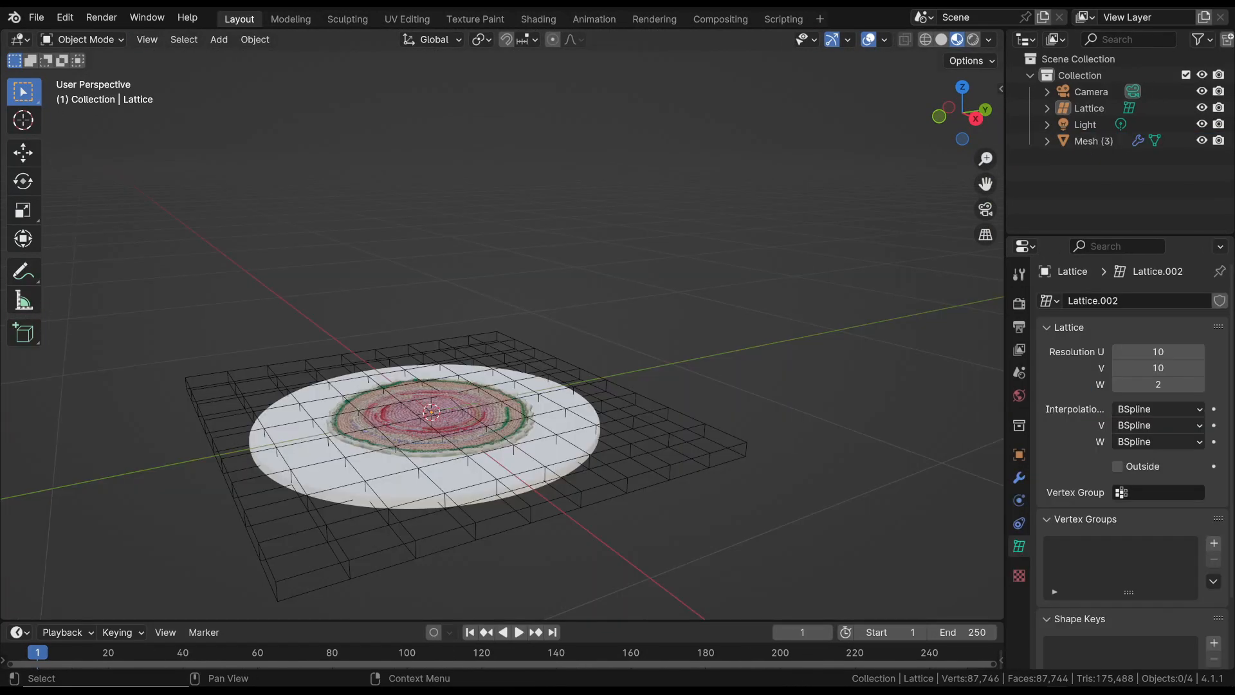
mouse_move(723, 413)
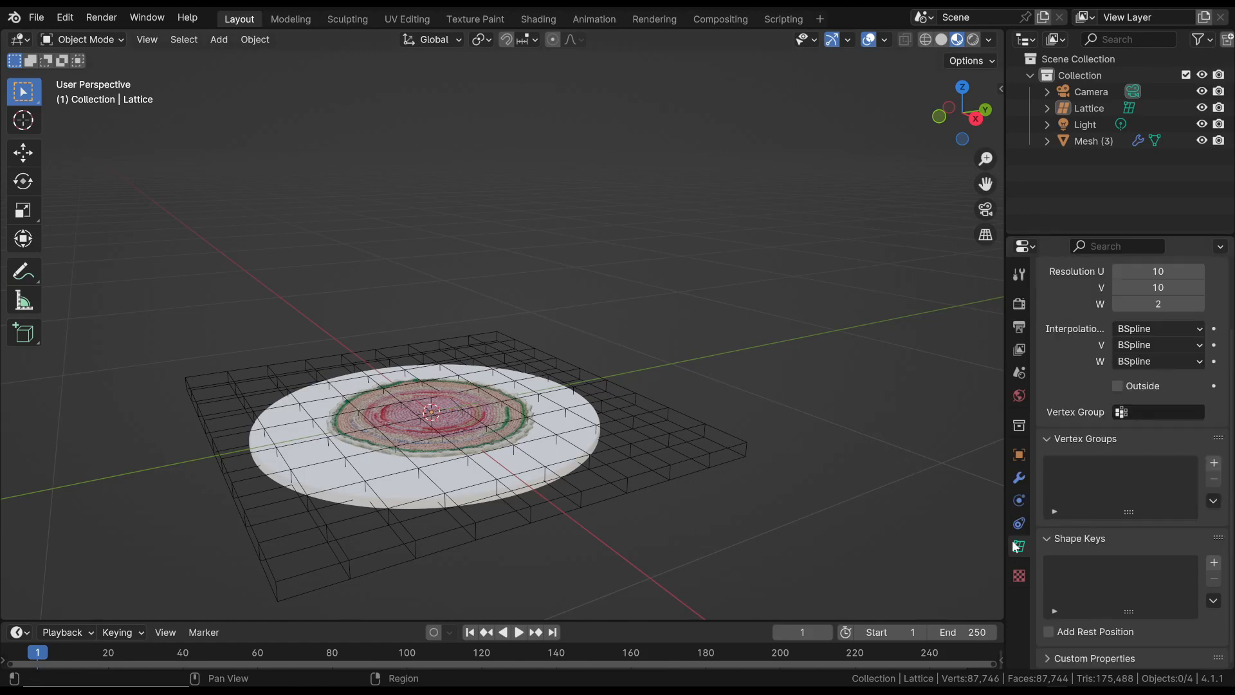
mouse_move(1019, 548)
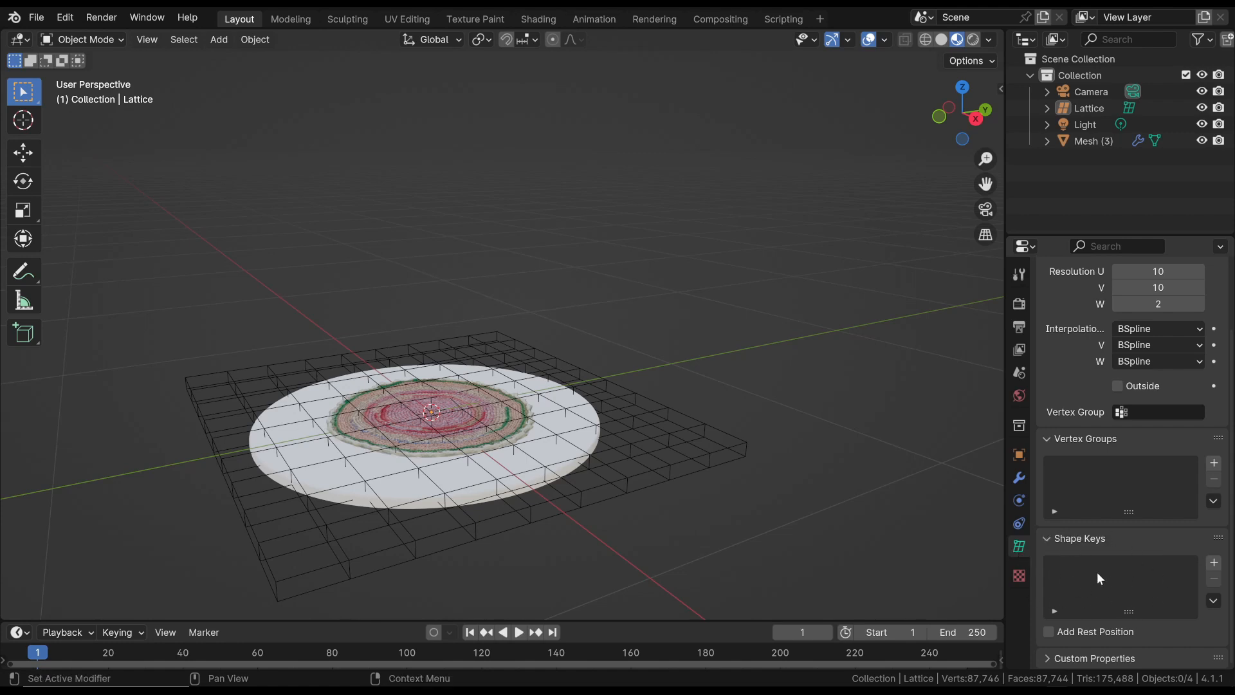
Create Basis and Key 1 shape keys on the lattice with Relative enabled
click(1088, 108)
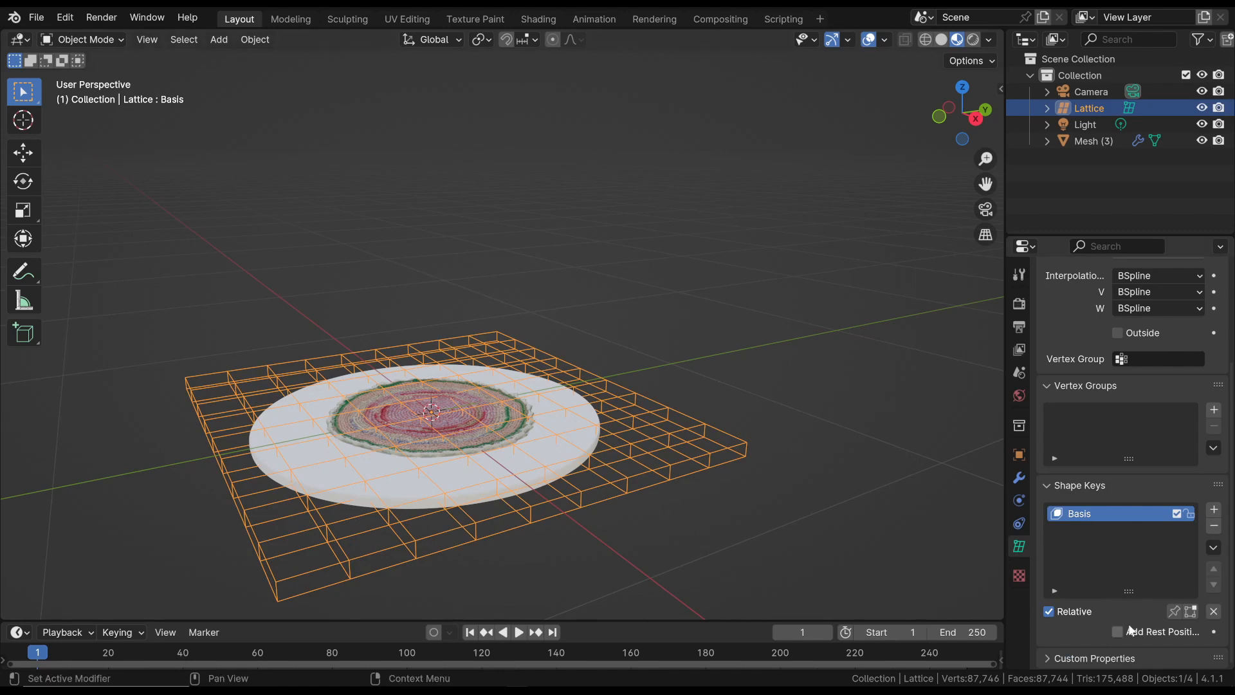
mouse_move(1096, 548)
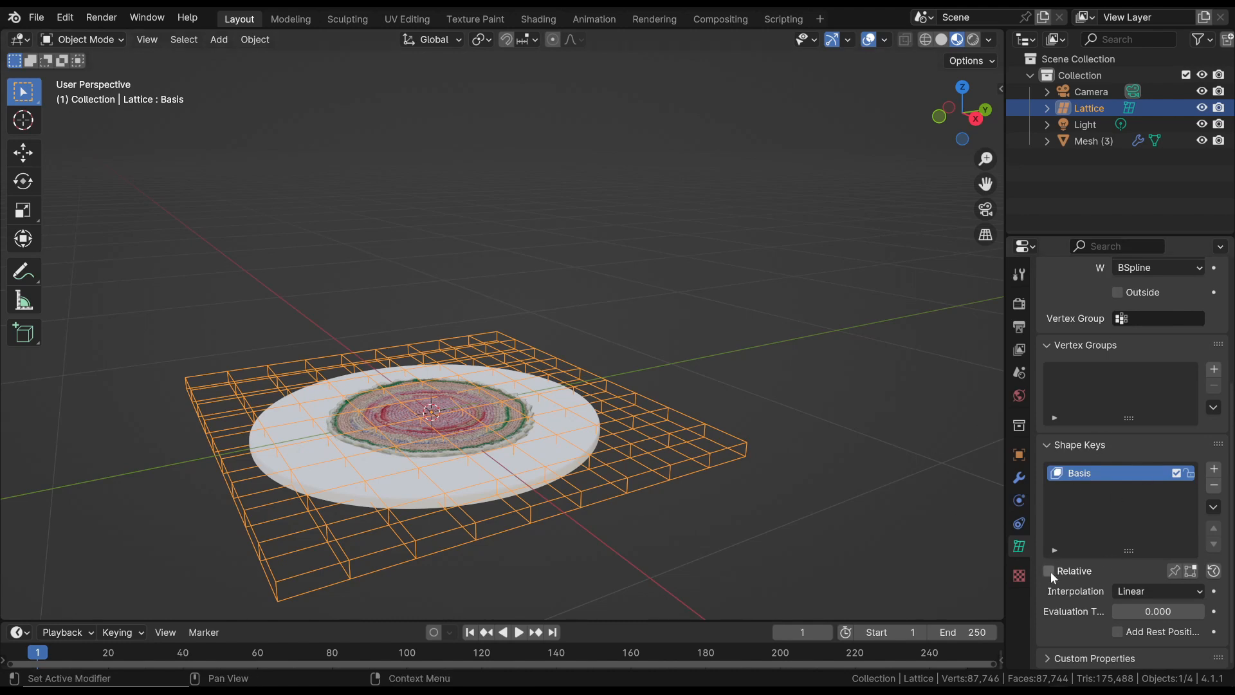
click(1048, 571)
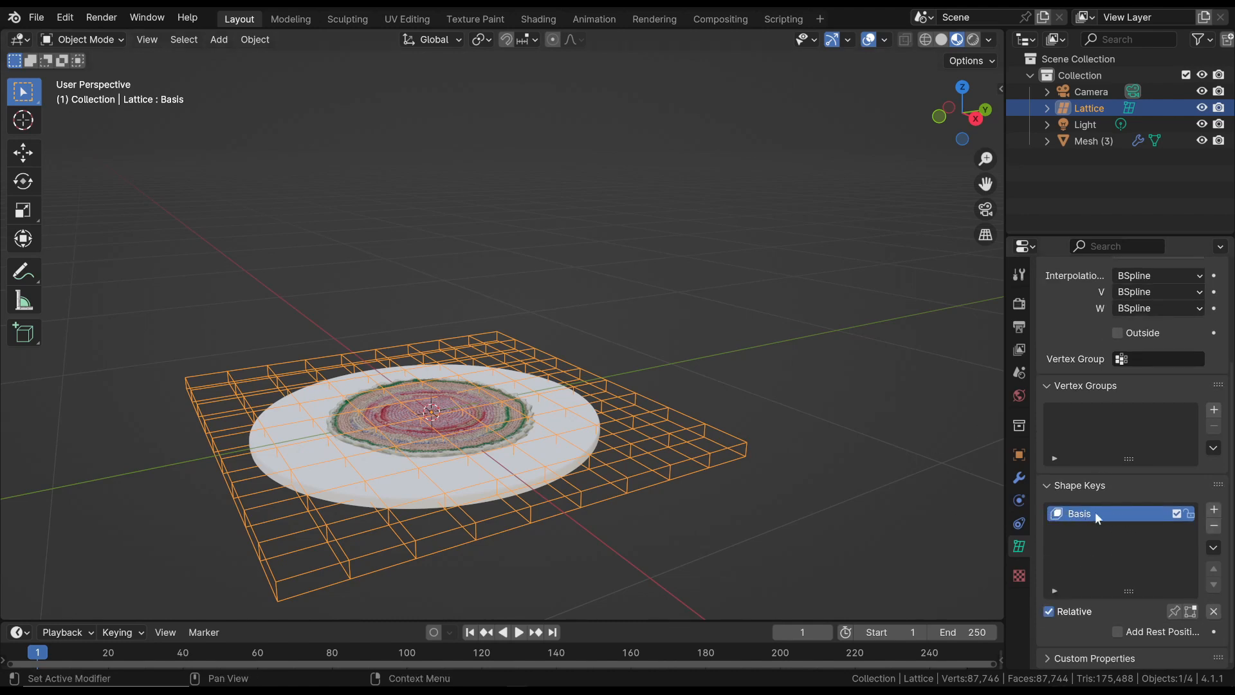
click(1213, 509)
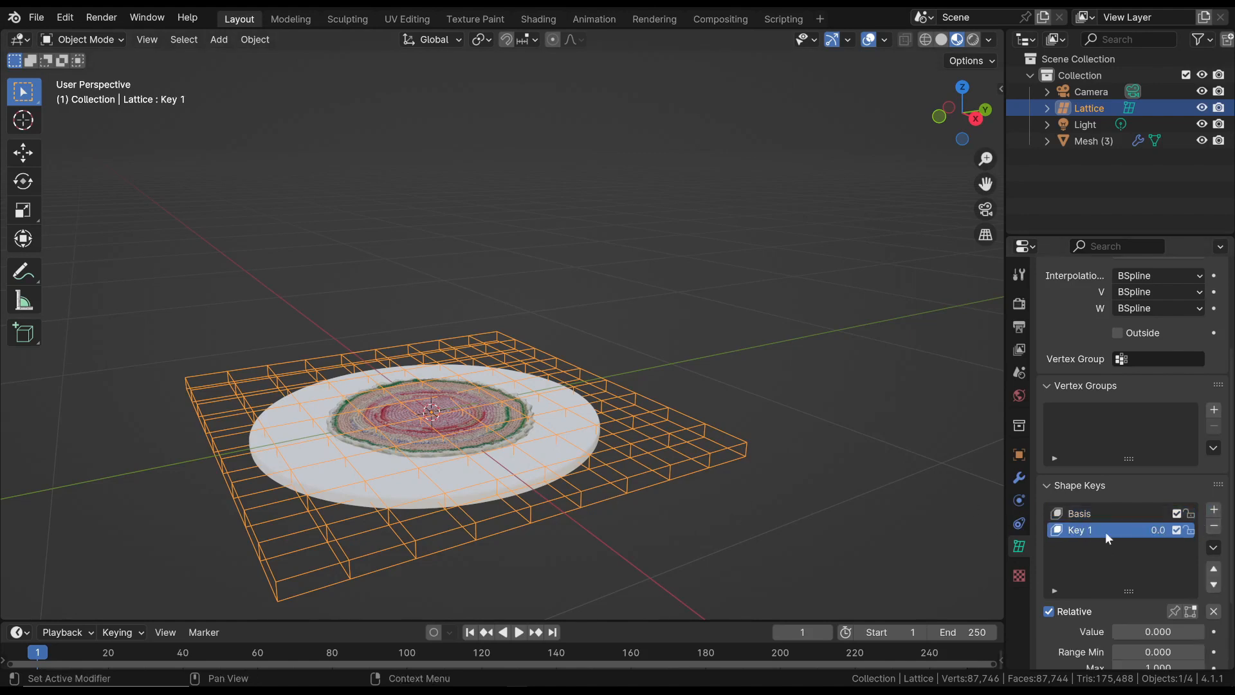
mouse_move(1119, 539)
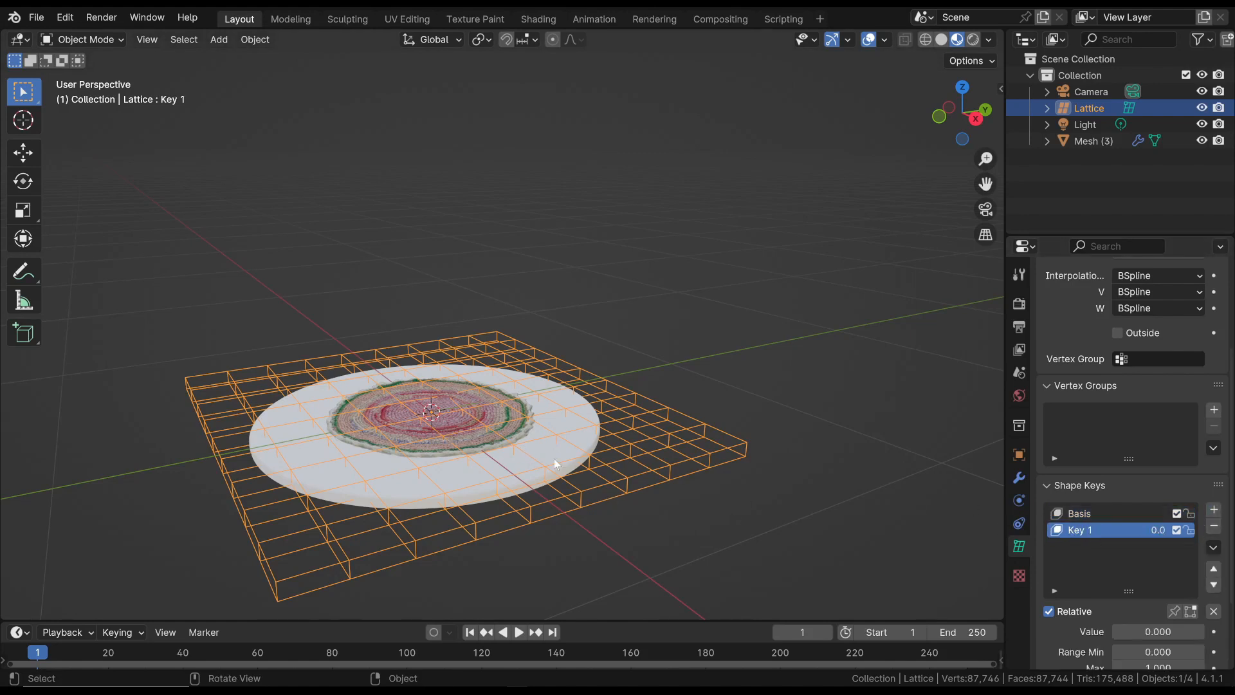
key(Tab)
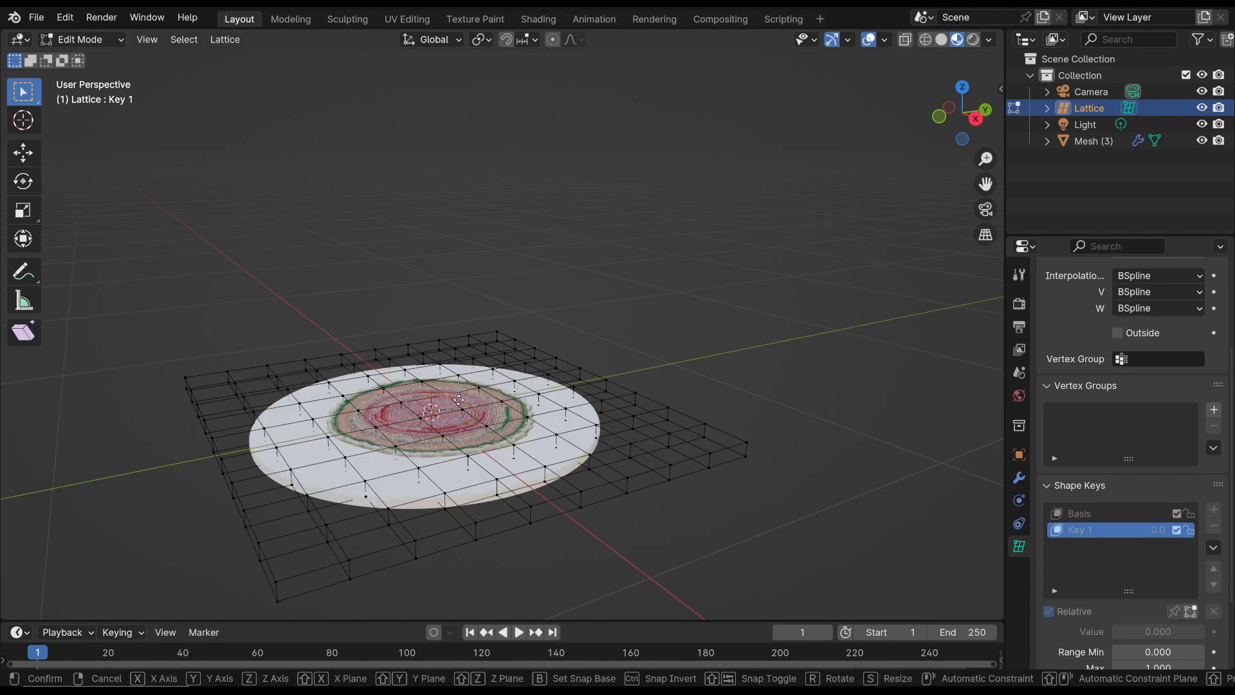
drag(446, 393, 445, 296)
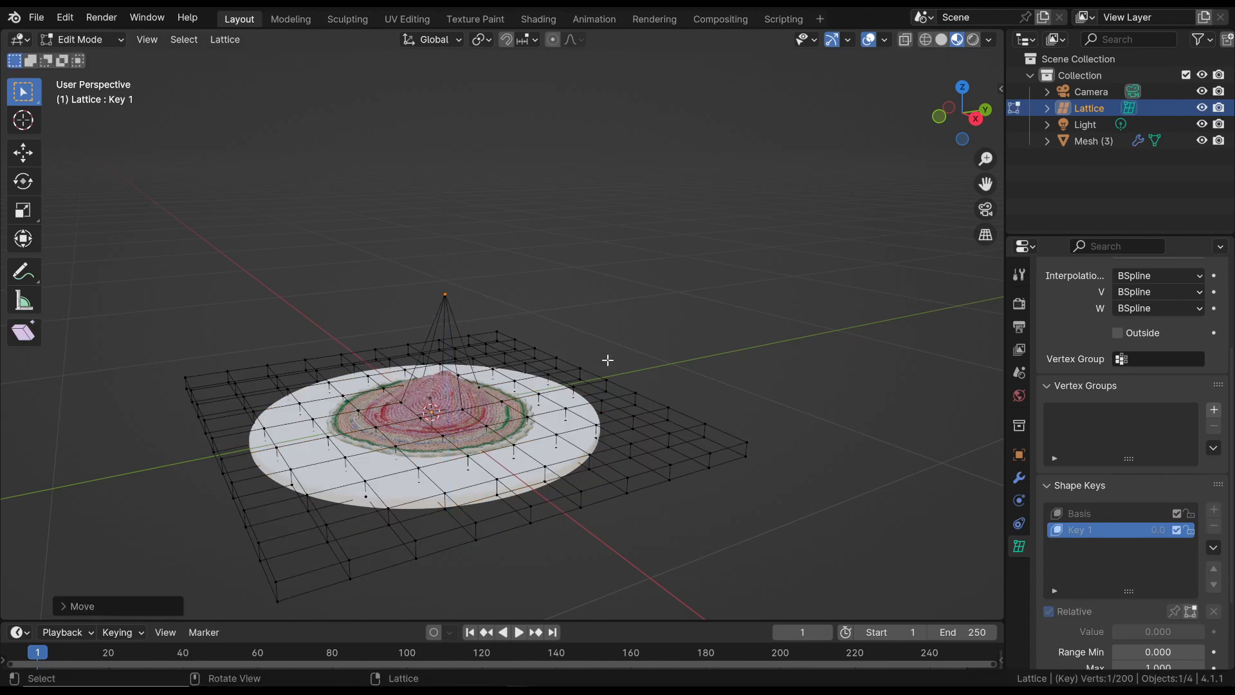
mouse_move(88, 40)
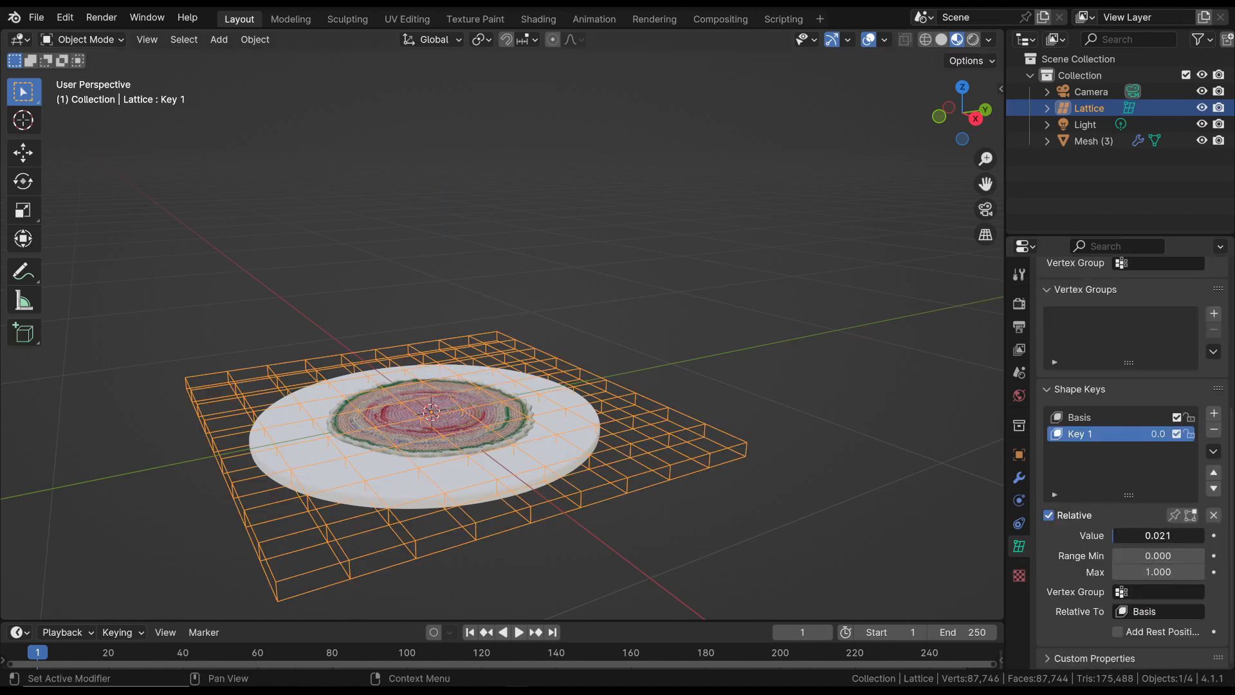
drag(1127, 536, 1189, 535)
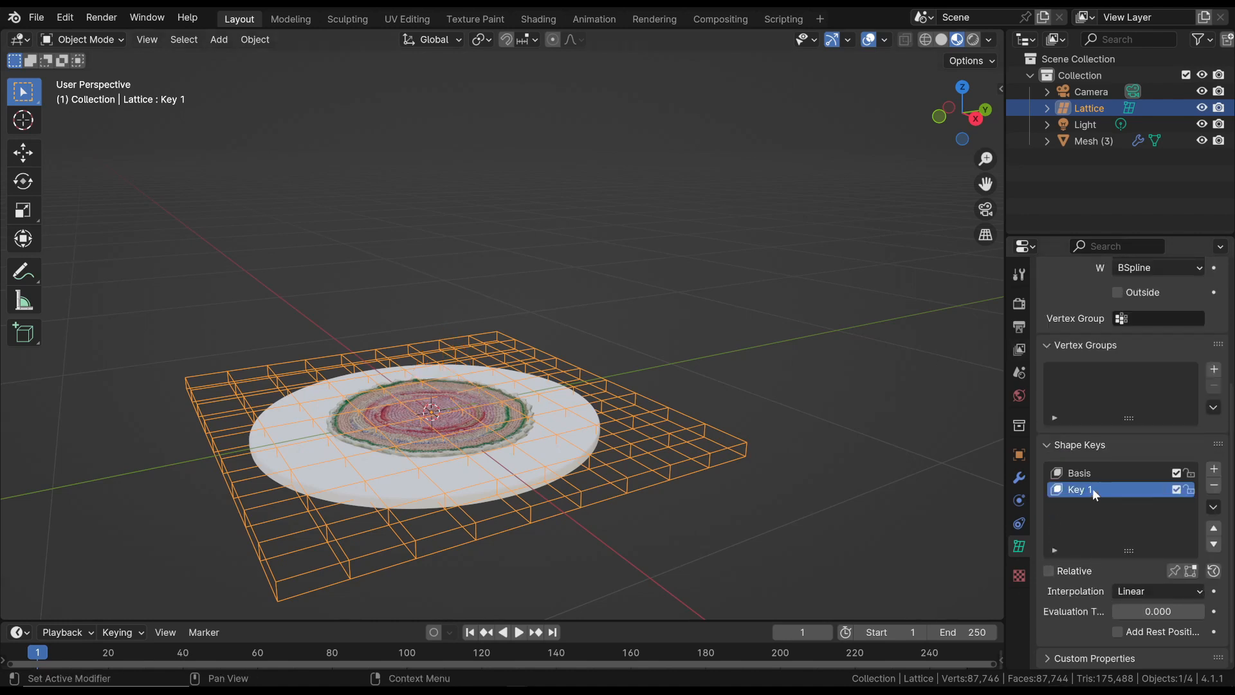
mouse_move(1080, 518)
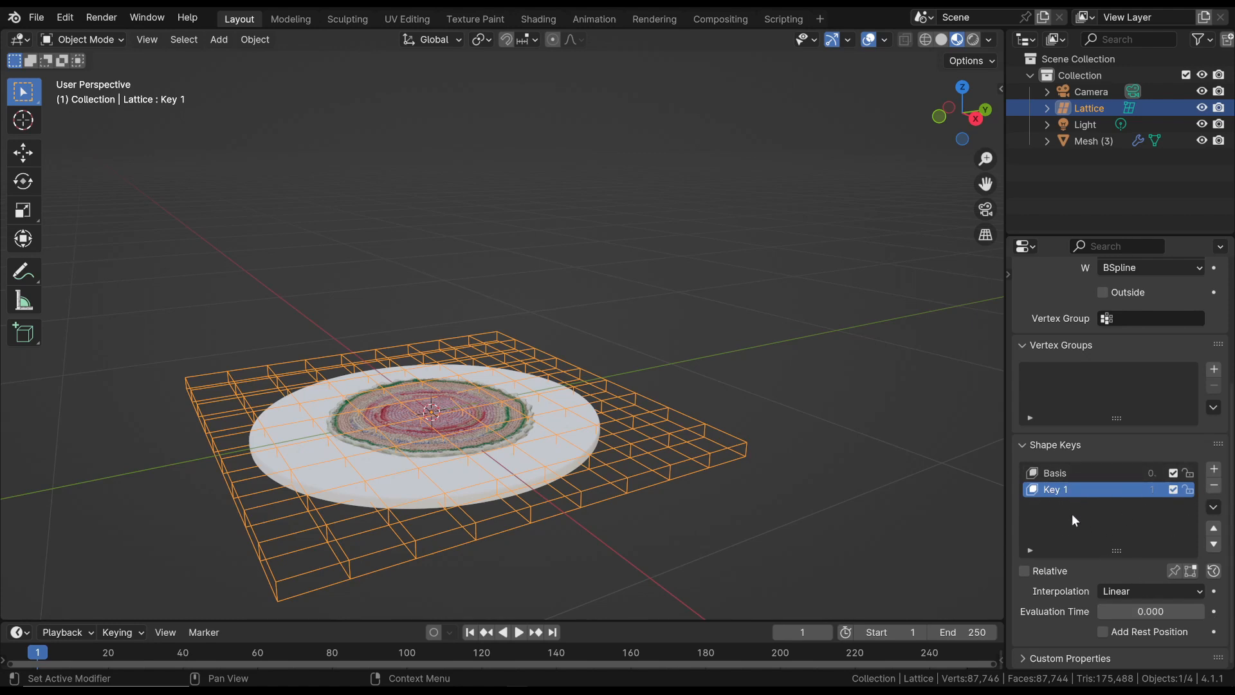
drag(1181, 609, 1119, 610)
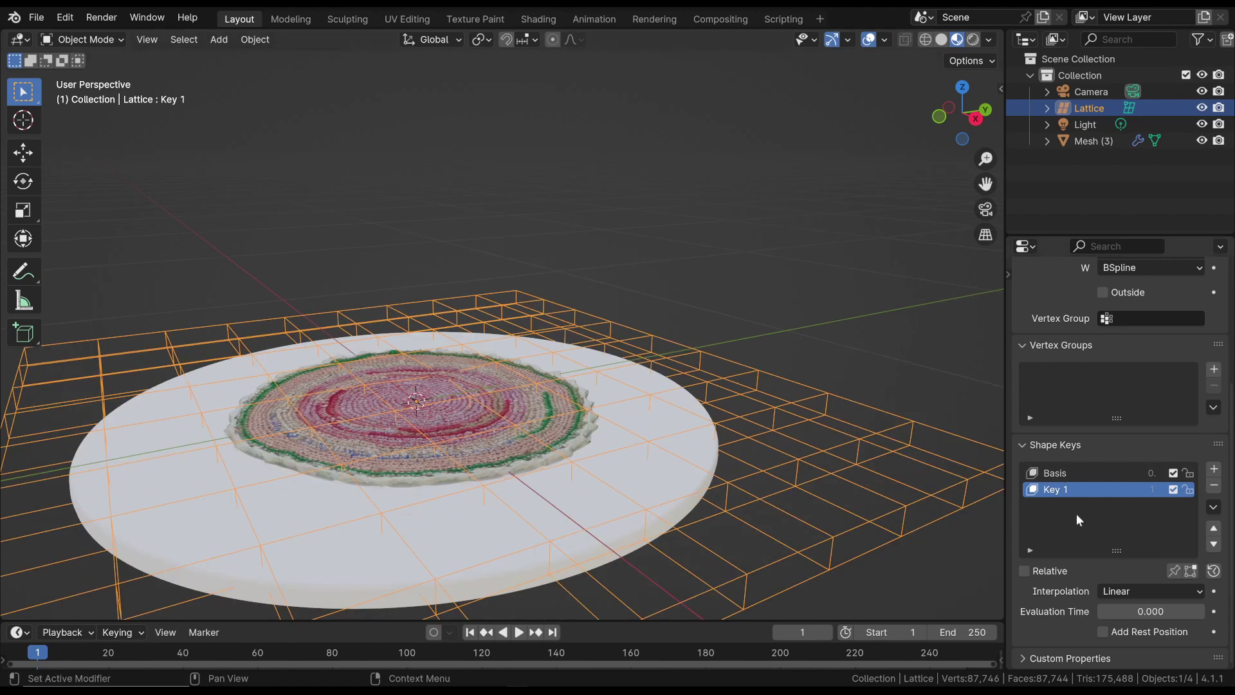
Add Key 2 with the centre lattice point raised along Z and preview it via Evaluation Time
click(1213, 469)
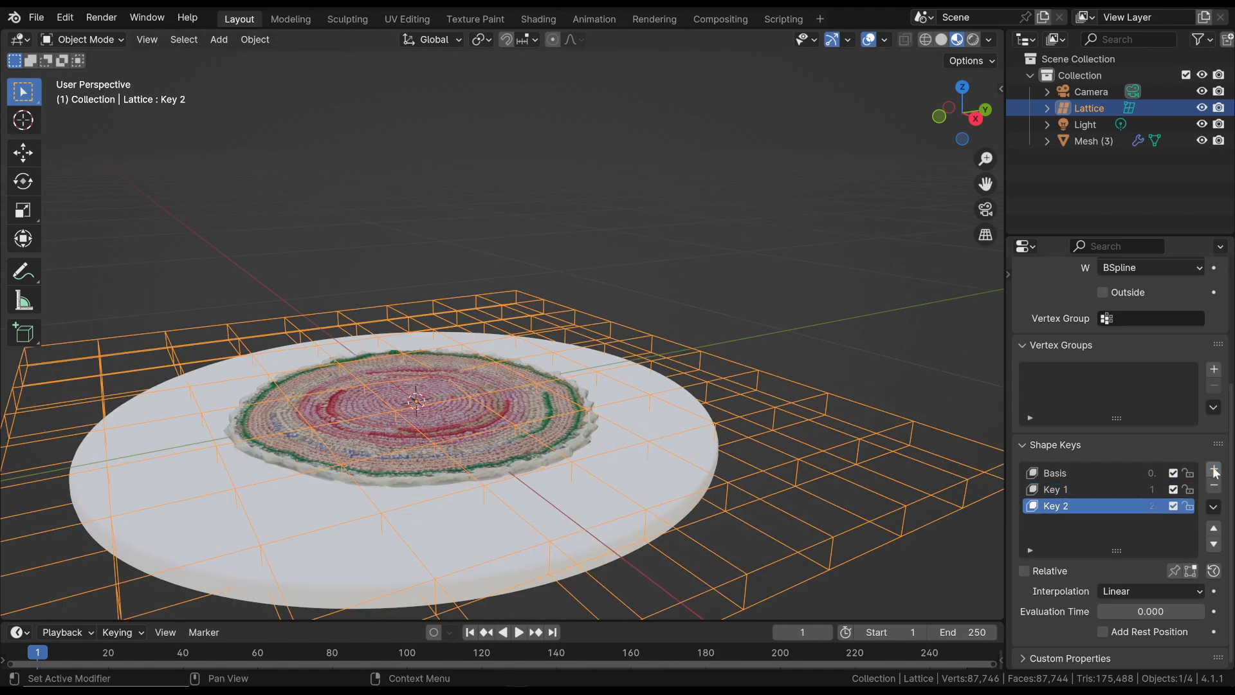
key(Tab)
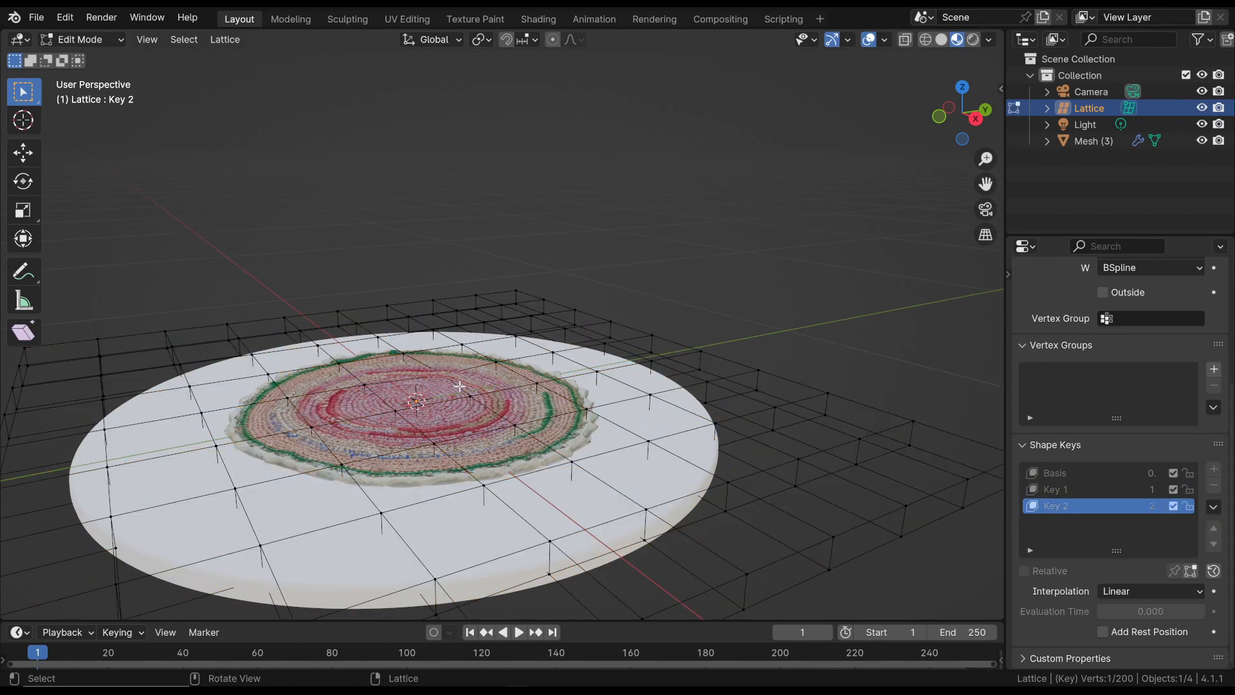
key(g)
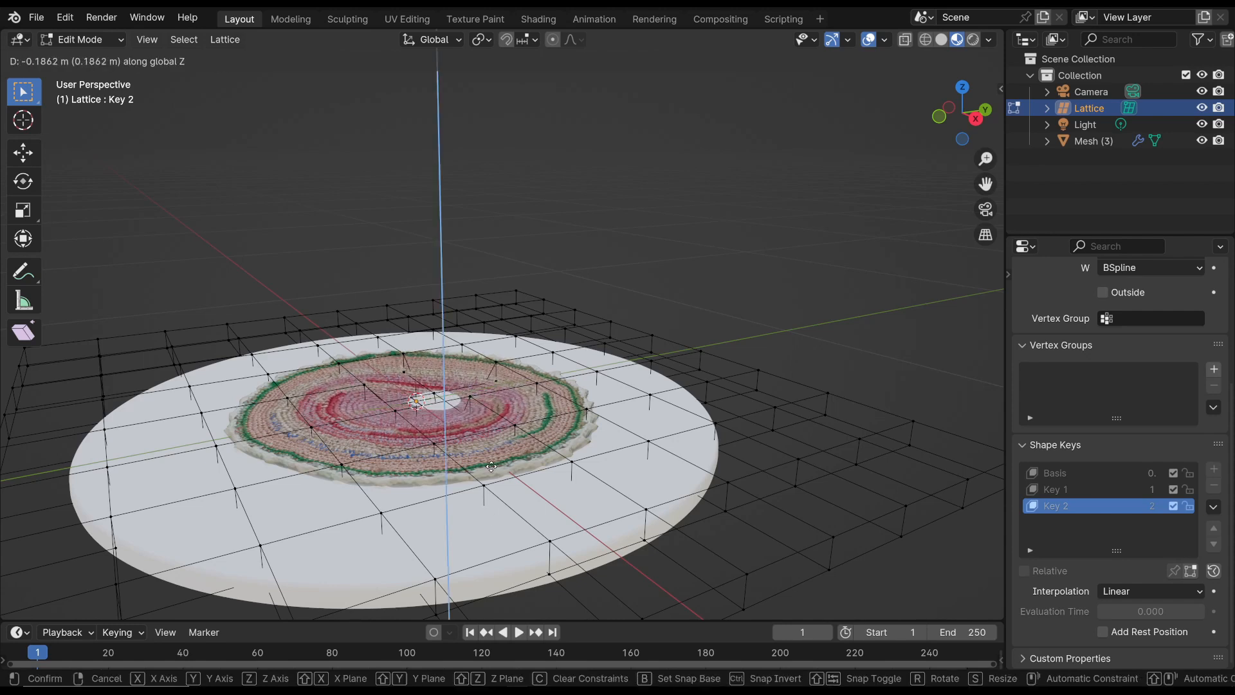
key(Tab)
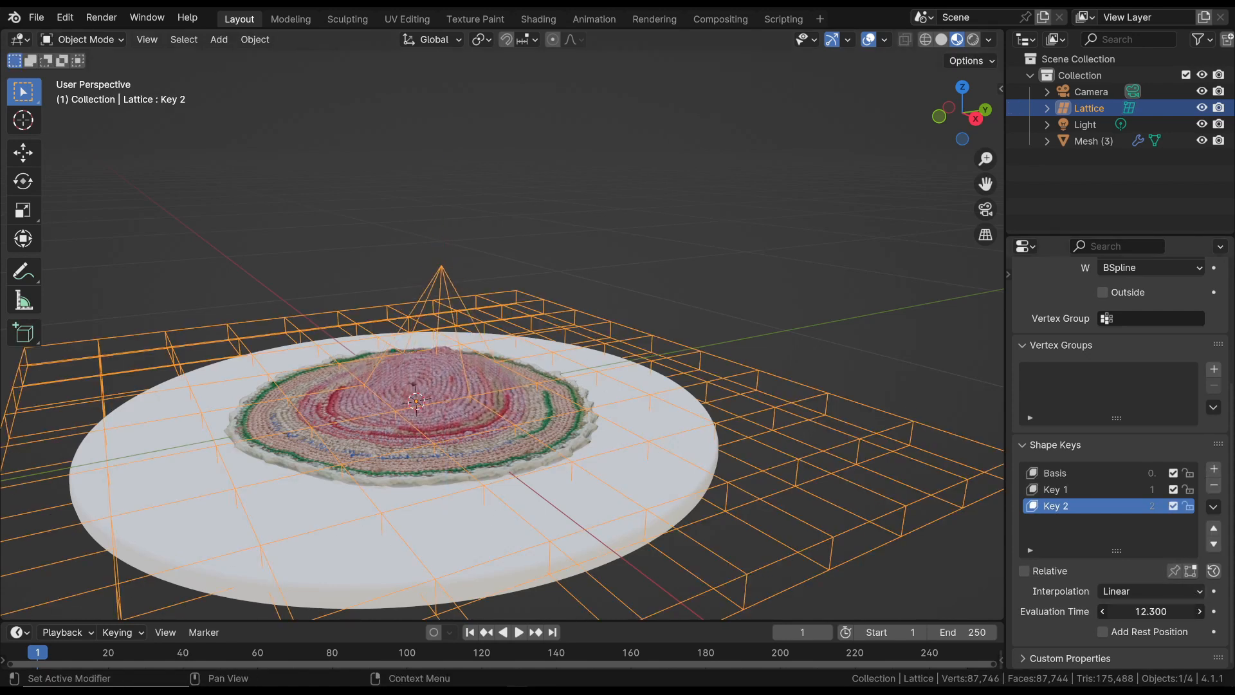
drag(1127, 610, 1173, 610)
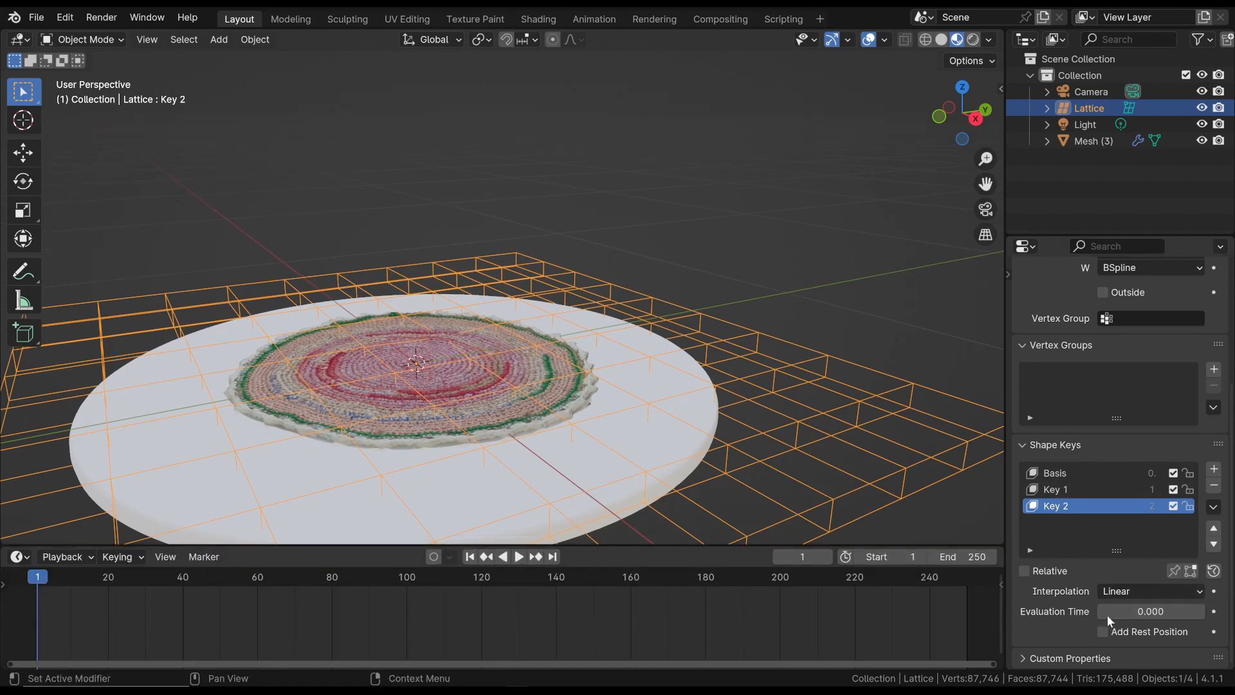
Keyframe Evaluation Time at frame 0 and set it to 1.000 at frame 19
click(1151, 611)
text(1.000)
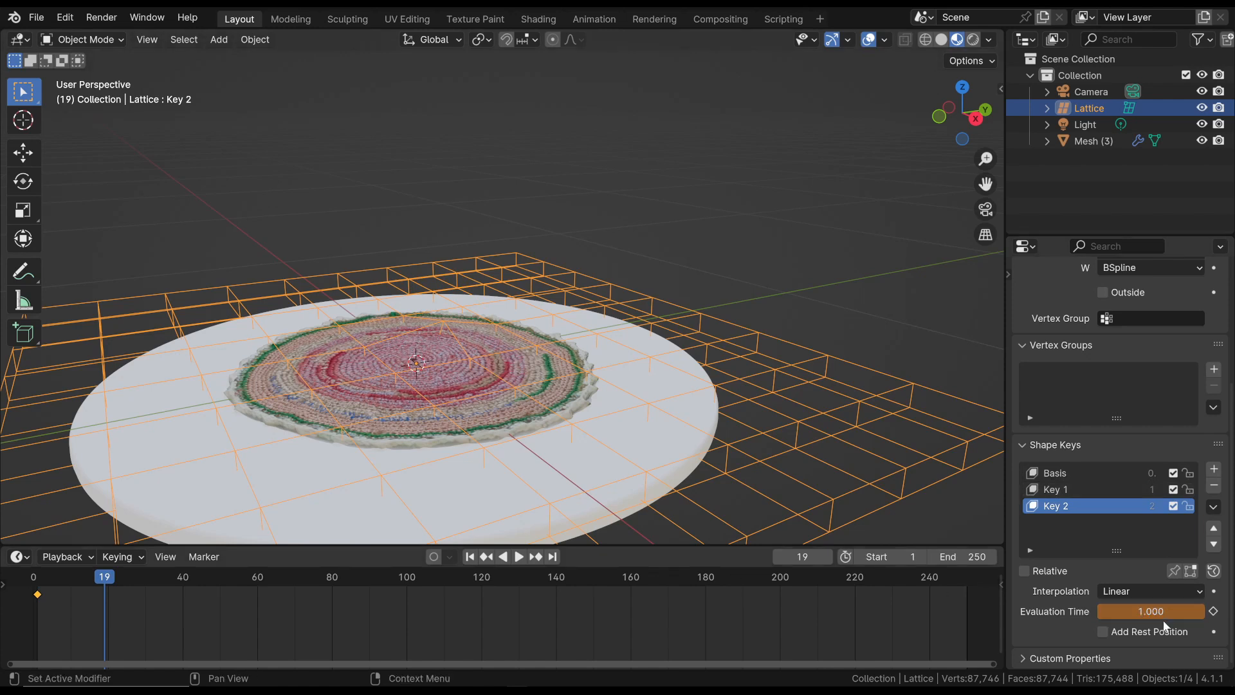
mouse_move(1151, 612)
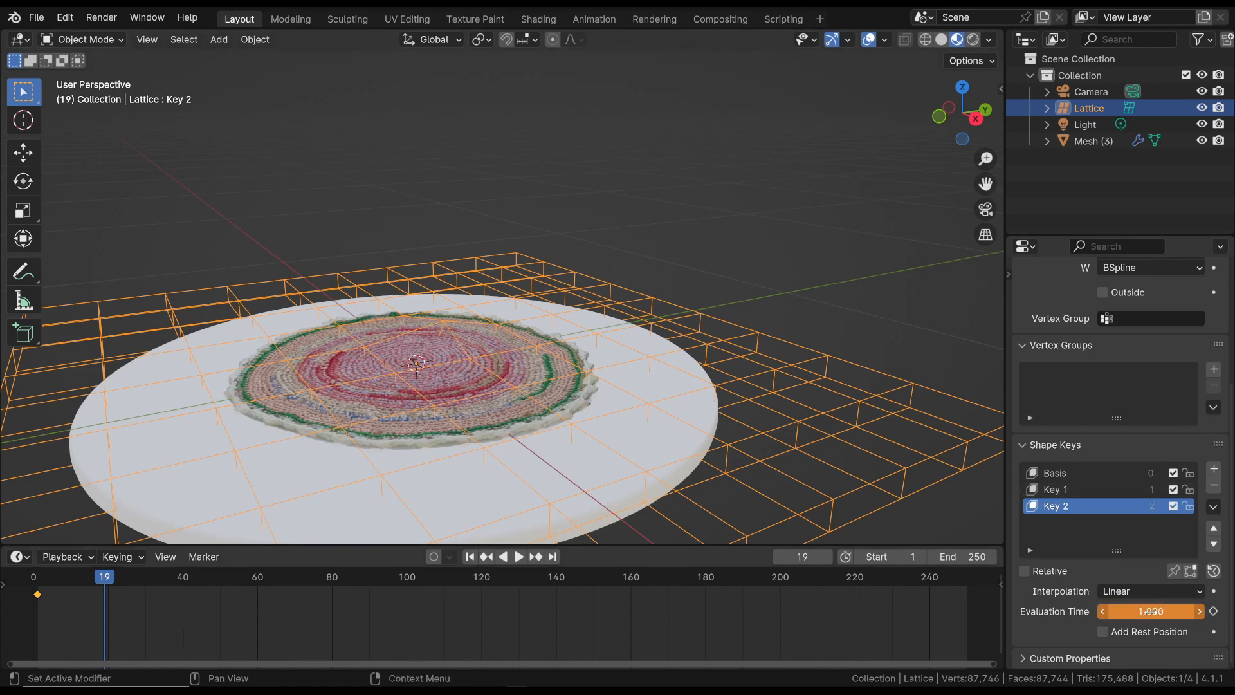
click(520, 556)
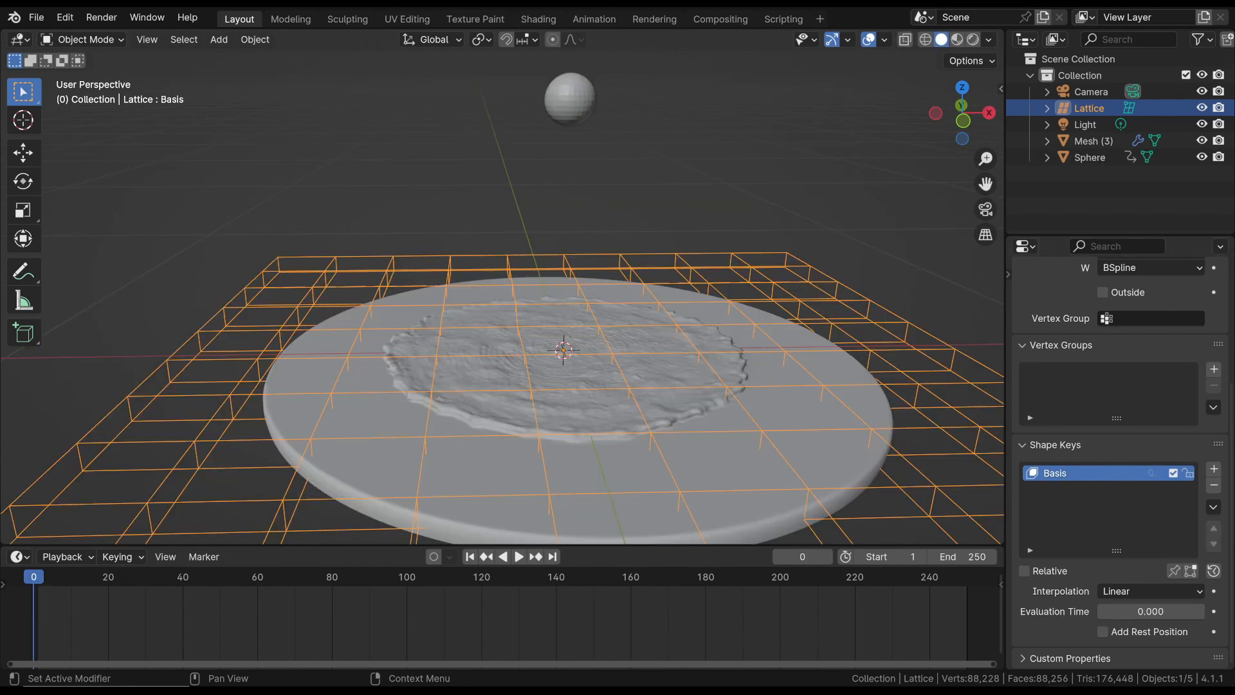
With the sphere in place, add a fresh Key 1 whose centre lattice points are pushed downward
click(570, 101)
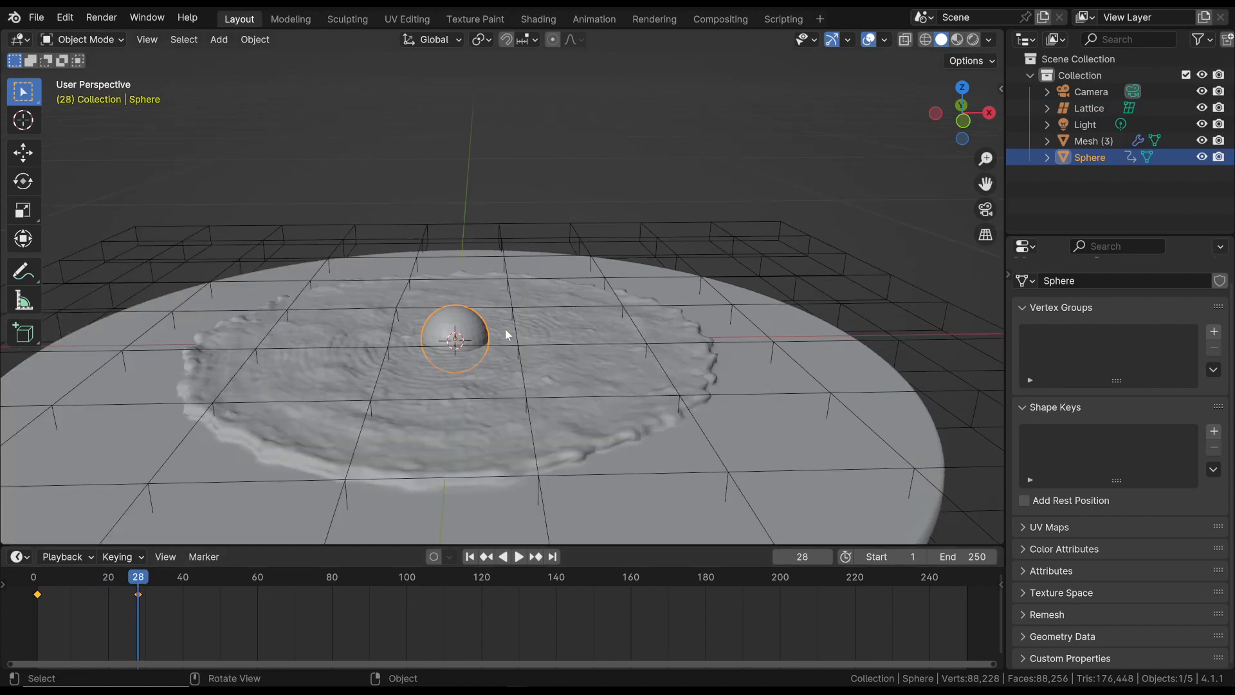
key(Tab)
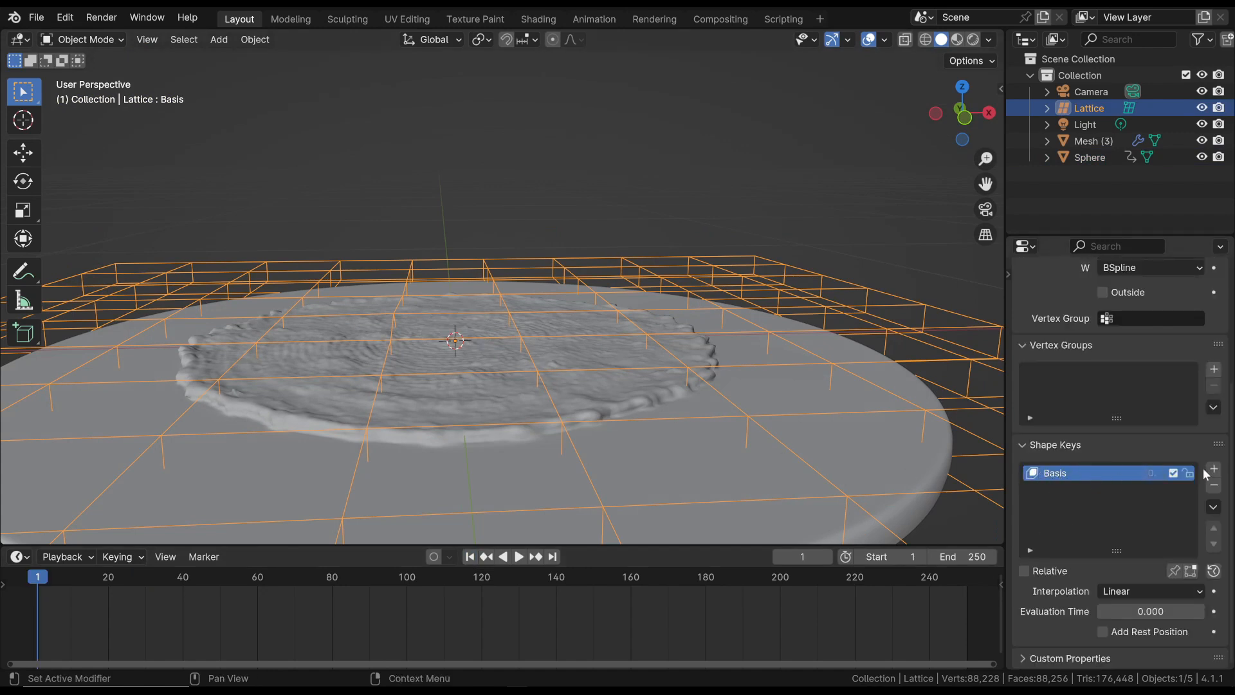
click(1213, 469)
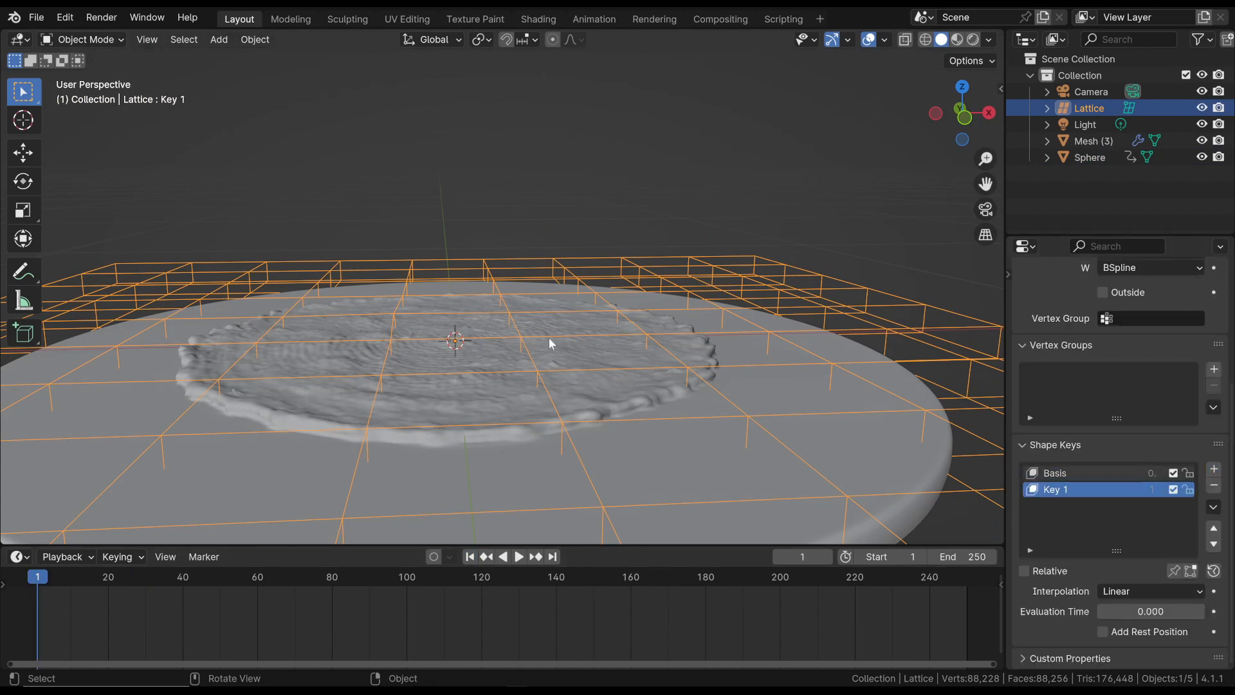
key(Tab)
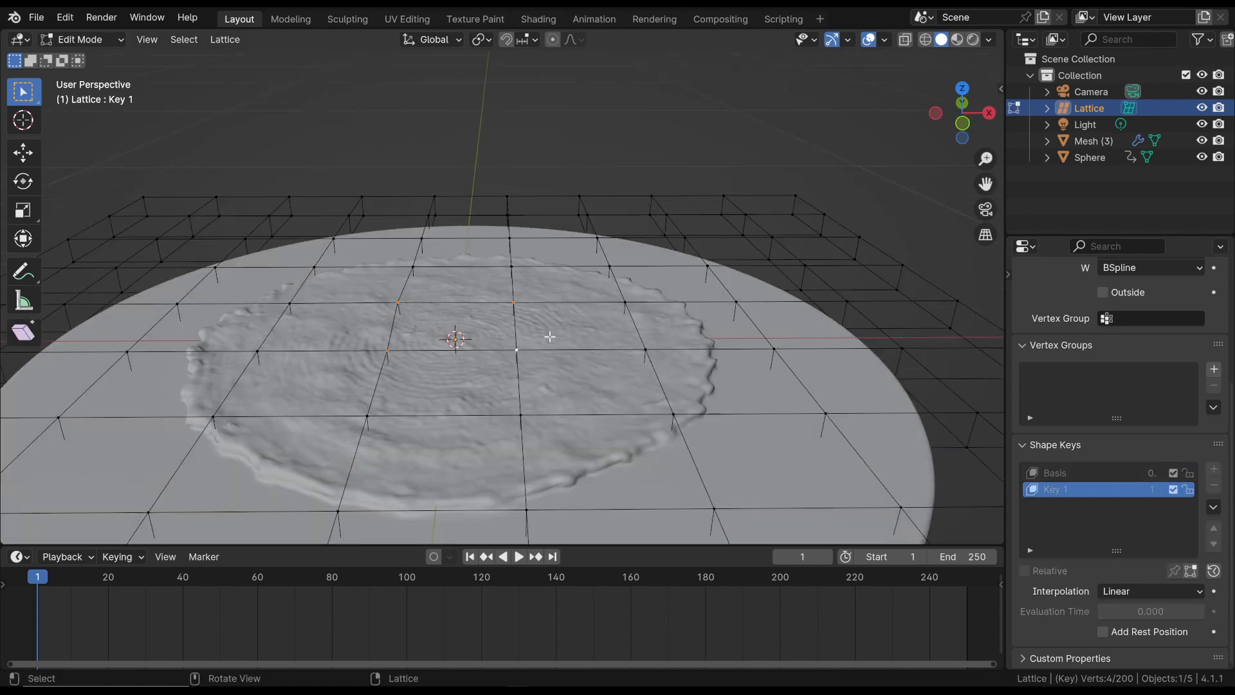
drag(549, 337, 483, 319)
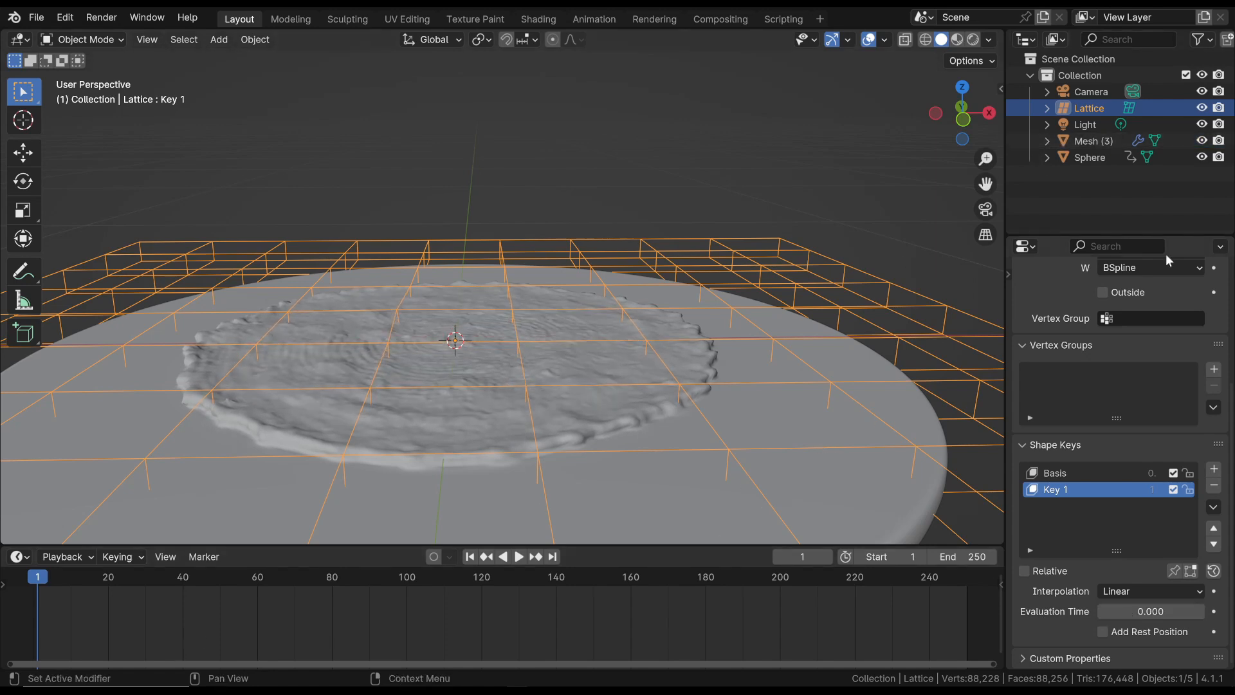
mouse_move(1214, 380)
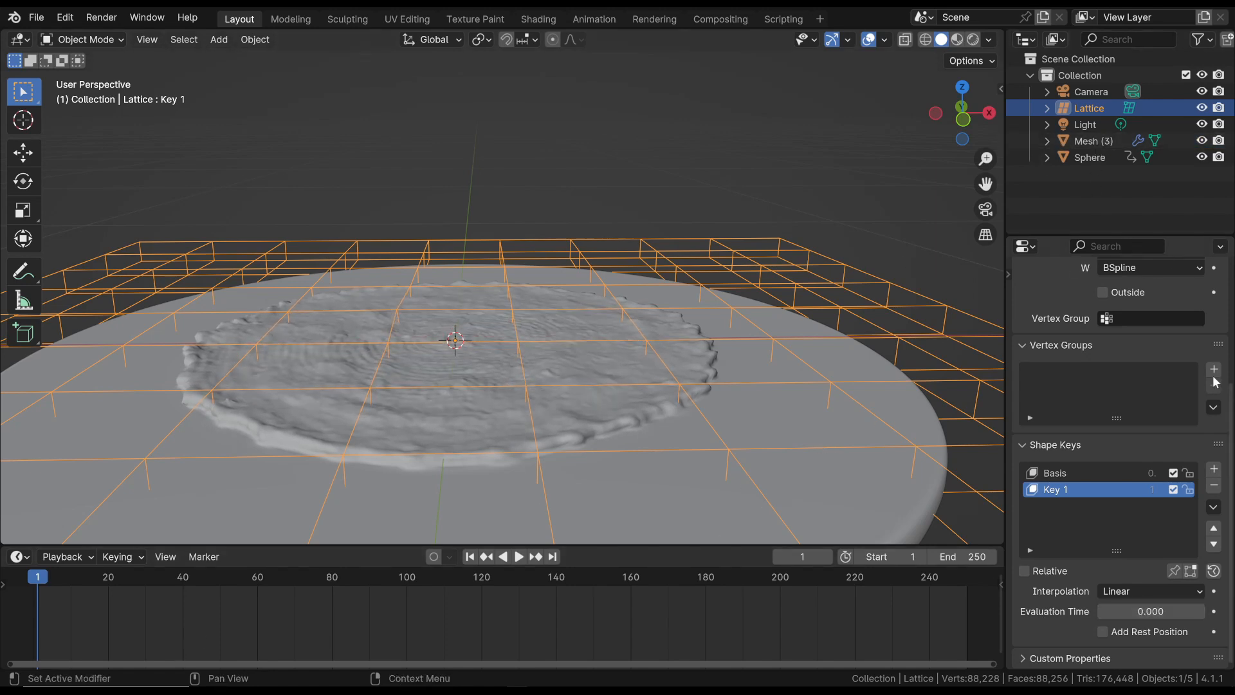
Select the lattice and key Evaluation Time at 0 on frame 22
click(1089, 157)
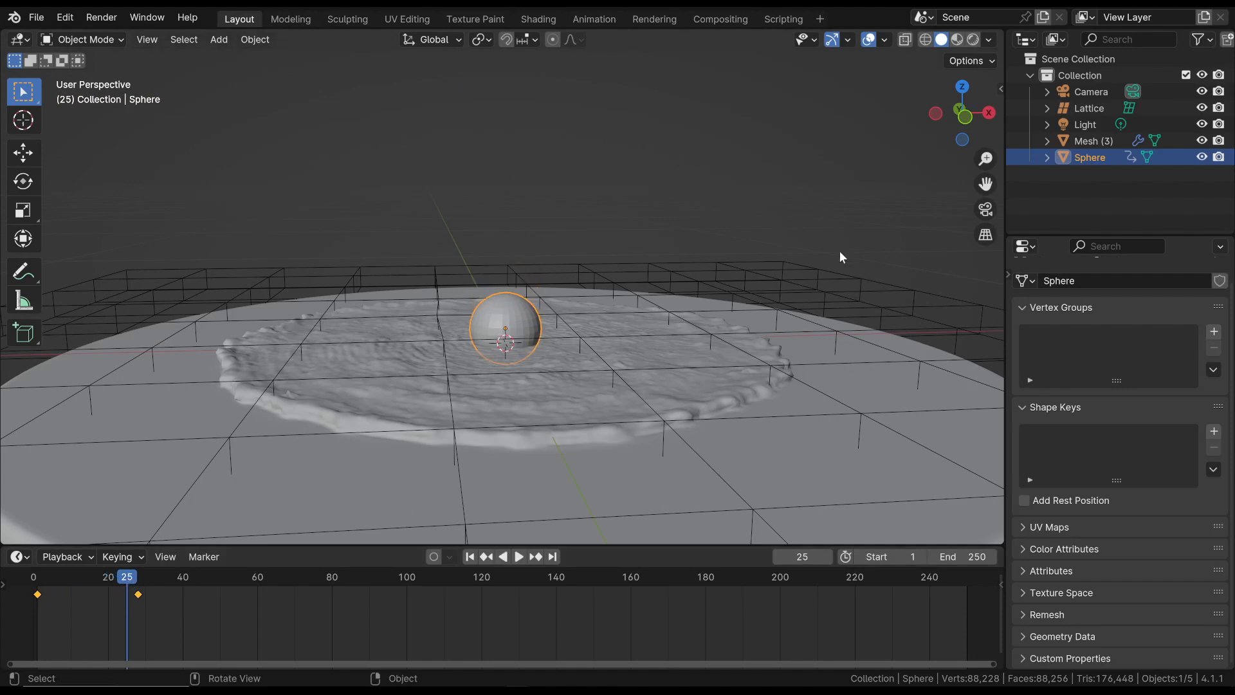
click(1088, 108)
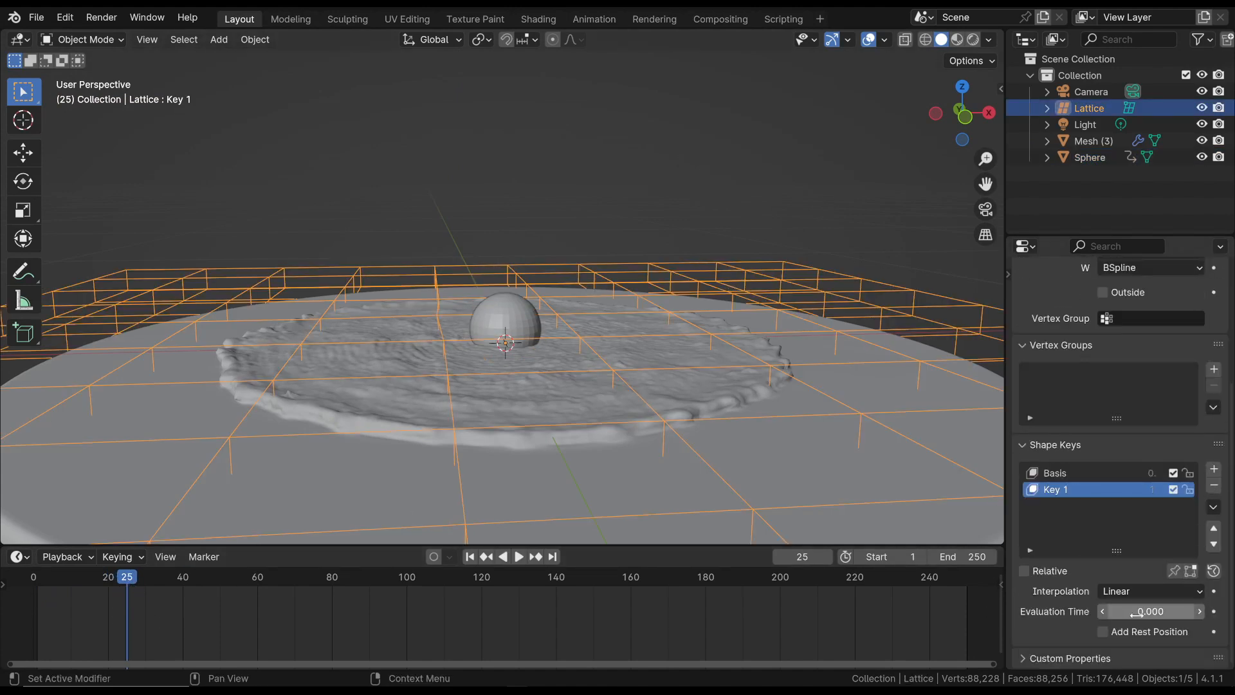
mouse_move(1150, 611)
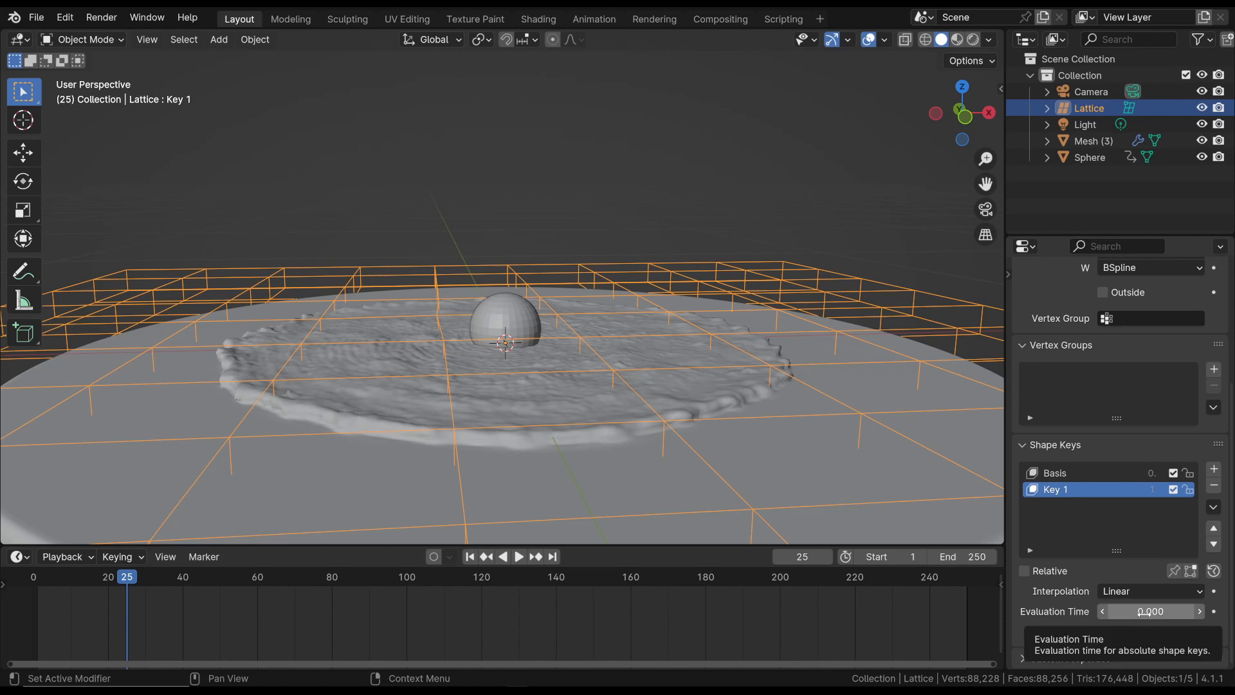
click(522, 556)
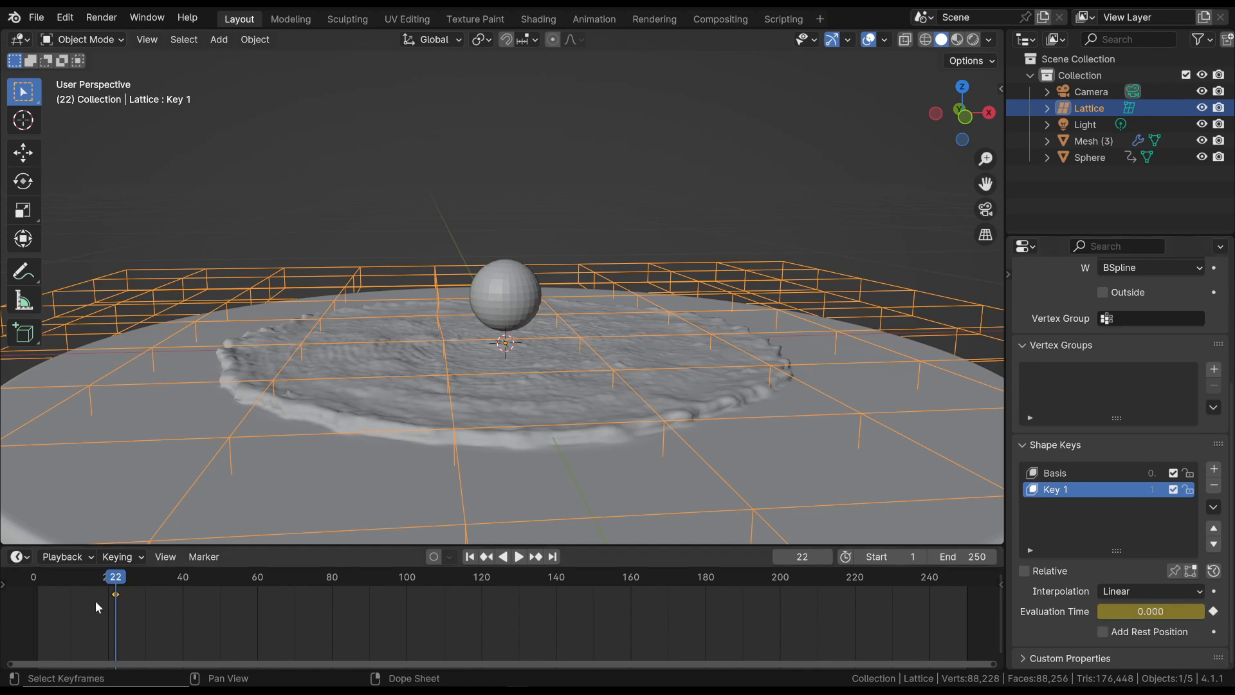
click(523, 556)
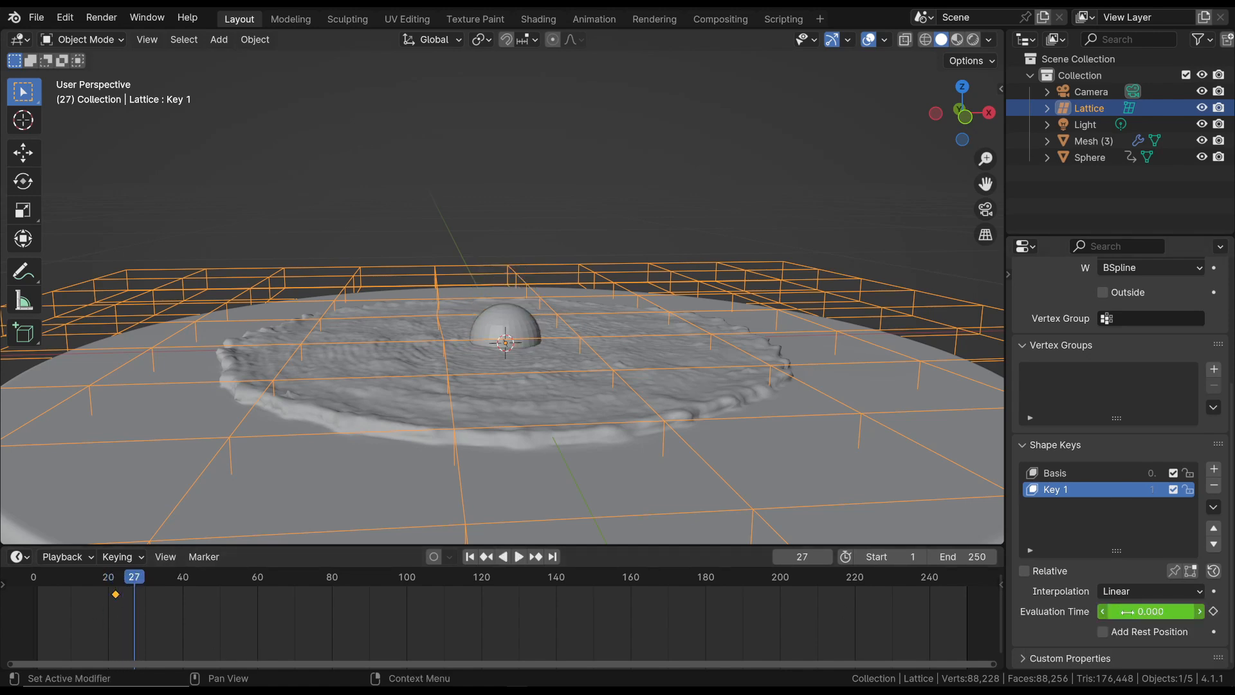
Raise Evaluation Time to 7.8 at frame 27 and key it so the rug dents as the sphere lands
drag(1181, 610, 1150, 610)
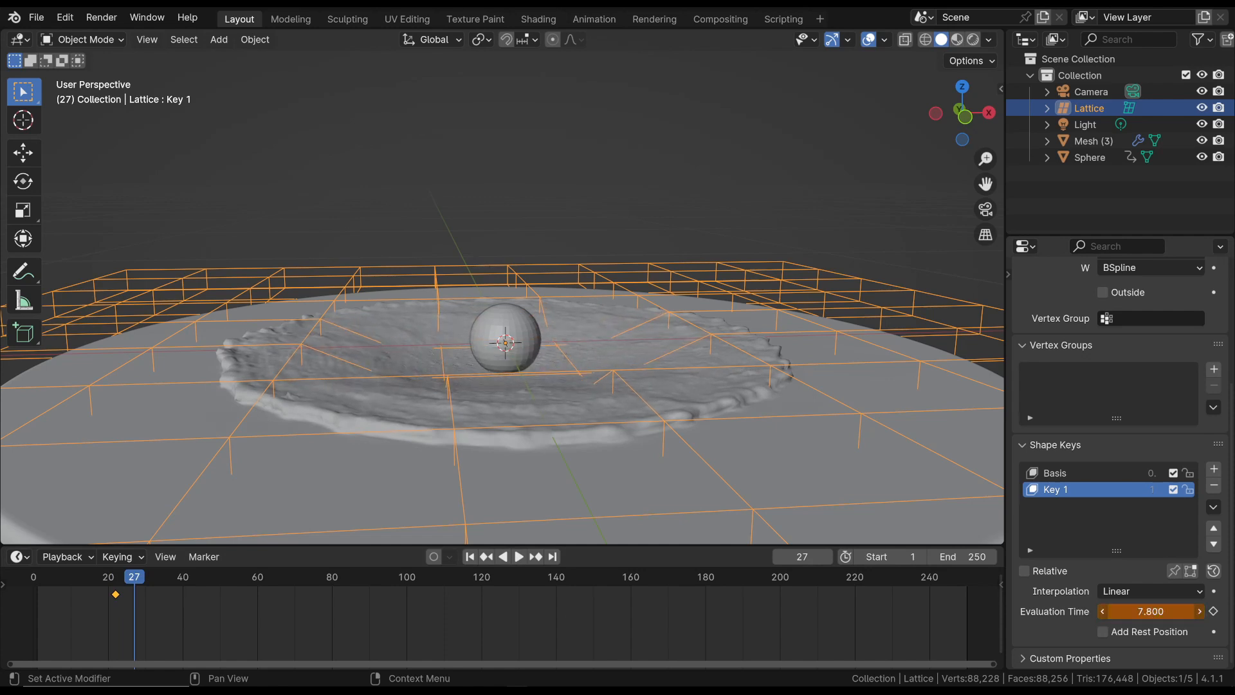
mouse_move(1150, 611)
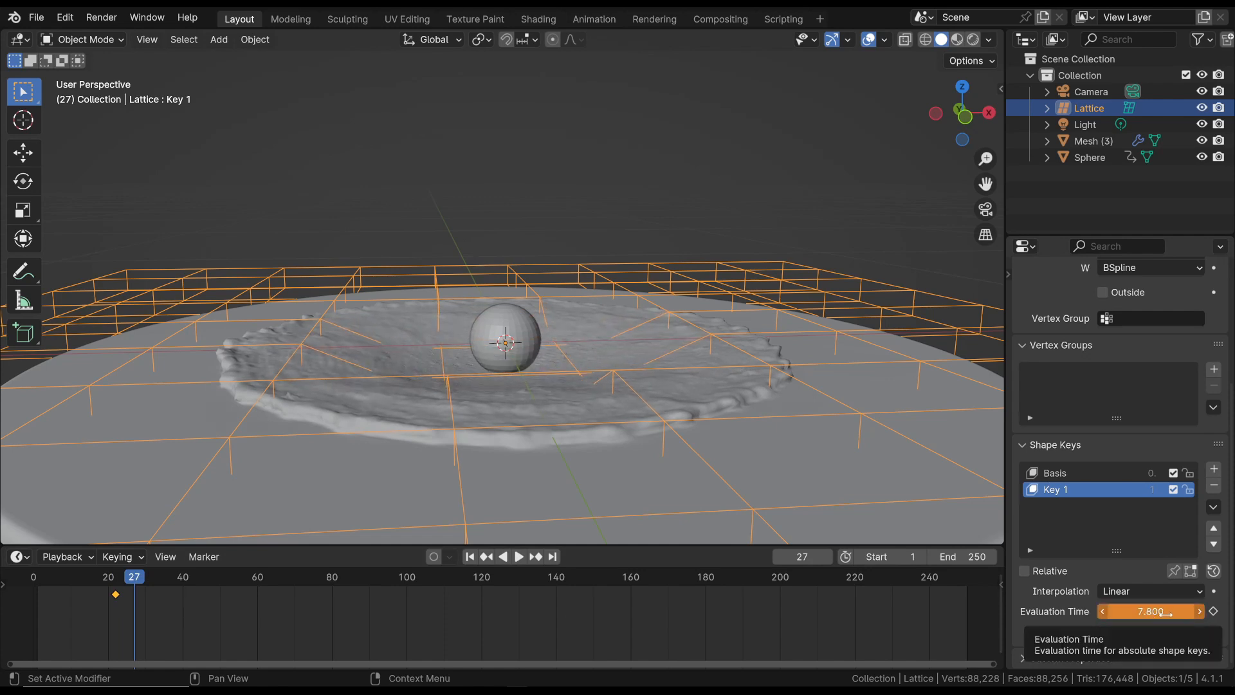
click(523, 556)
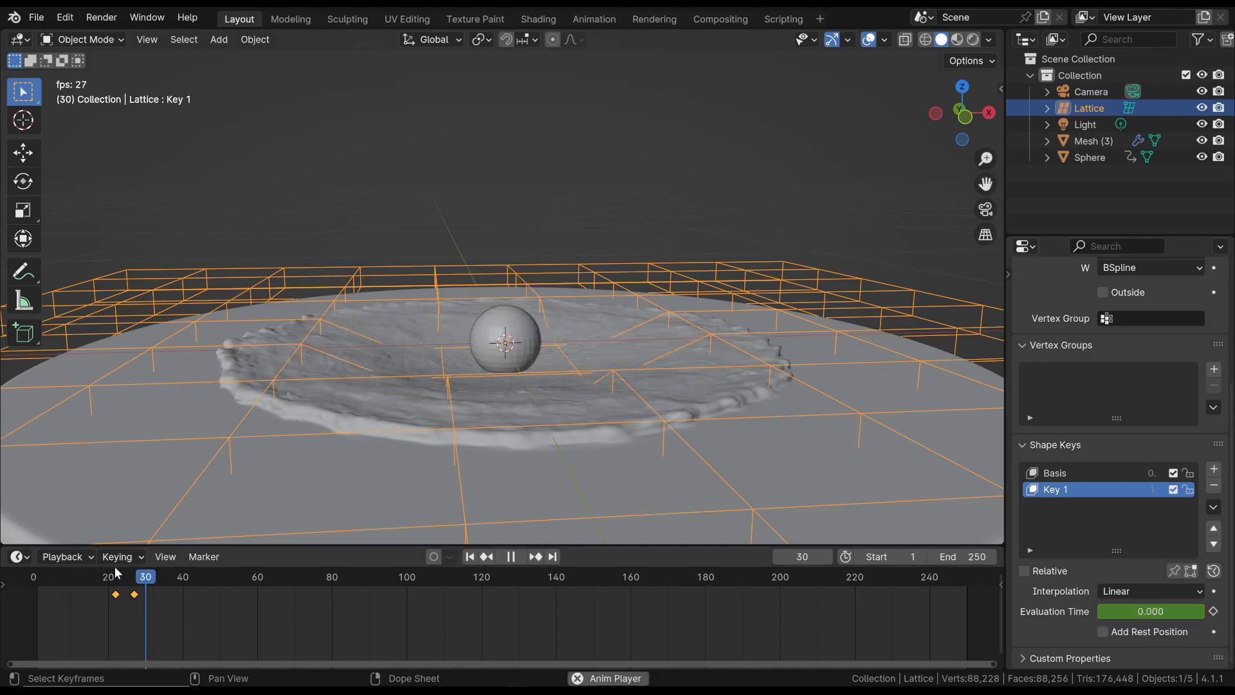
click(510, 556)
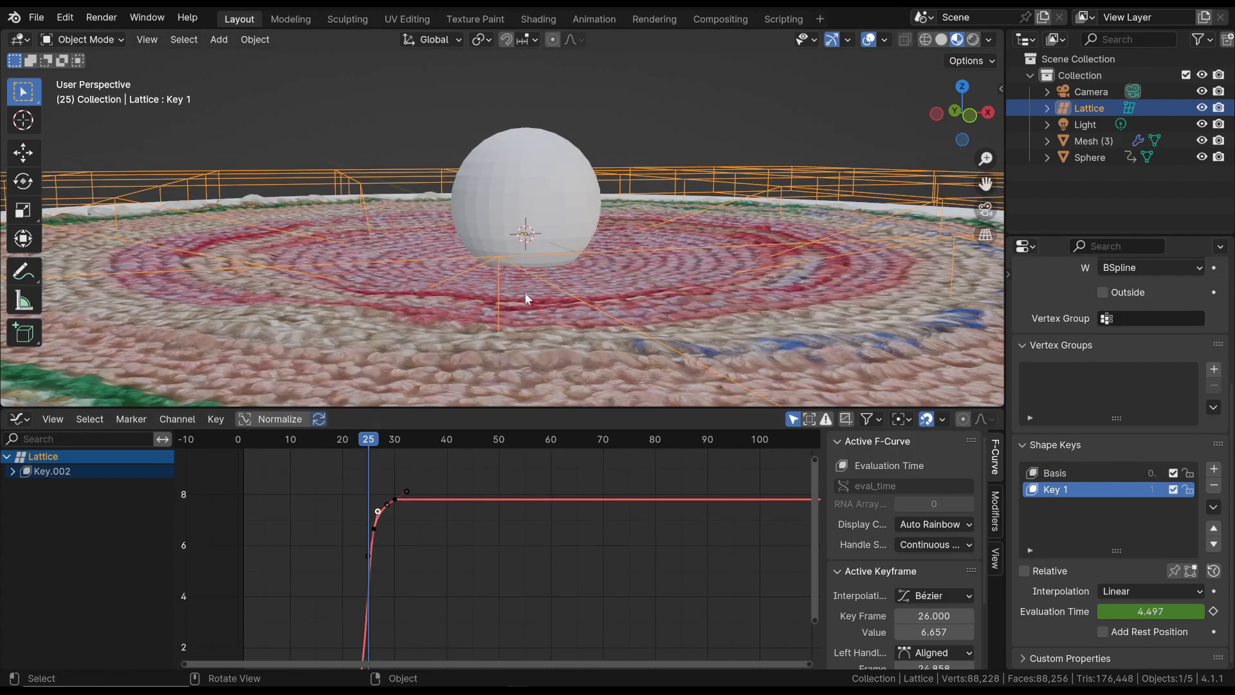
In the Graph Editor, move the last key to frame 30 holding 7.813 and play the landing back
scroll(down, 3)
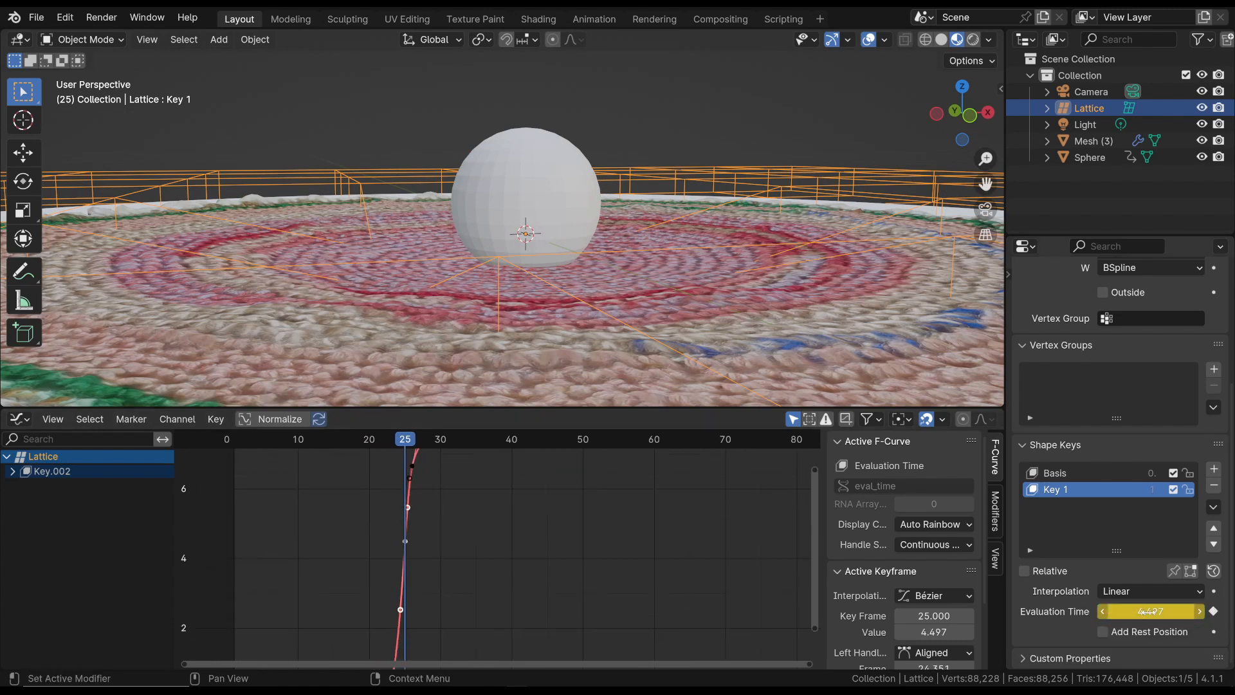
drag(1150, 610, 1166, 610)
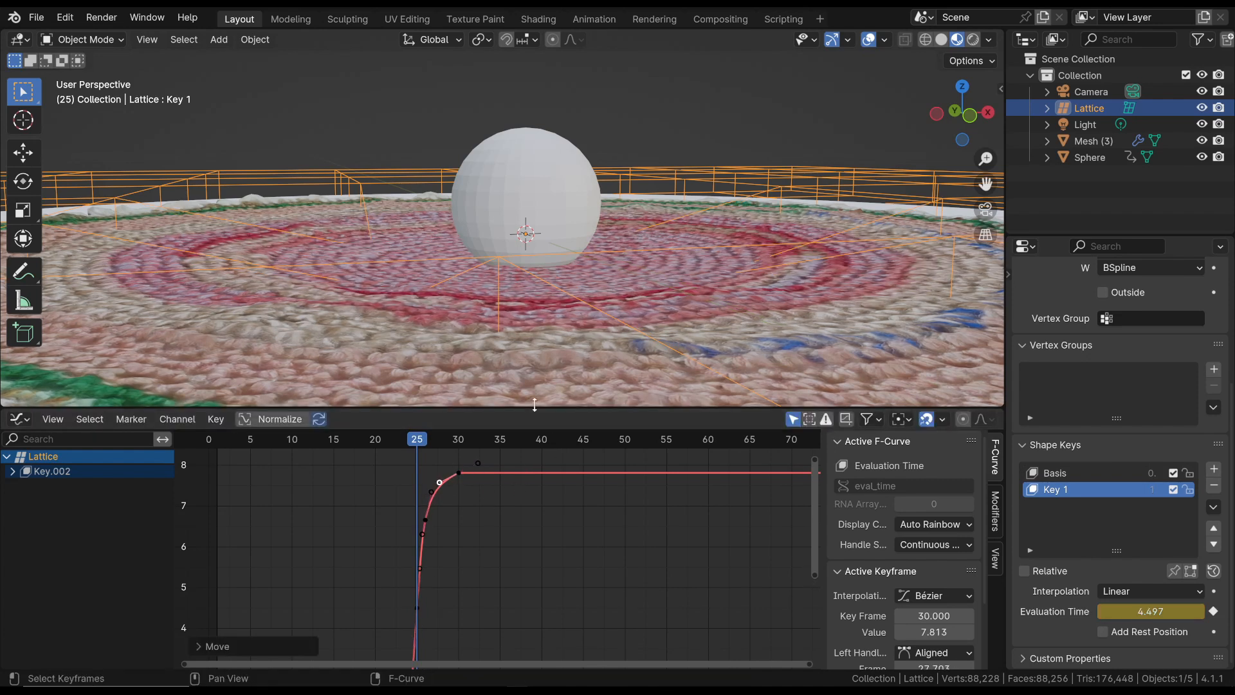
key(space)
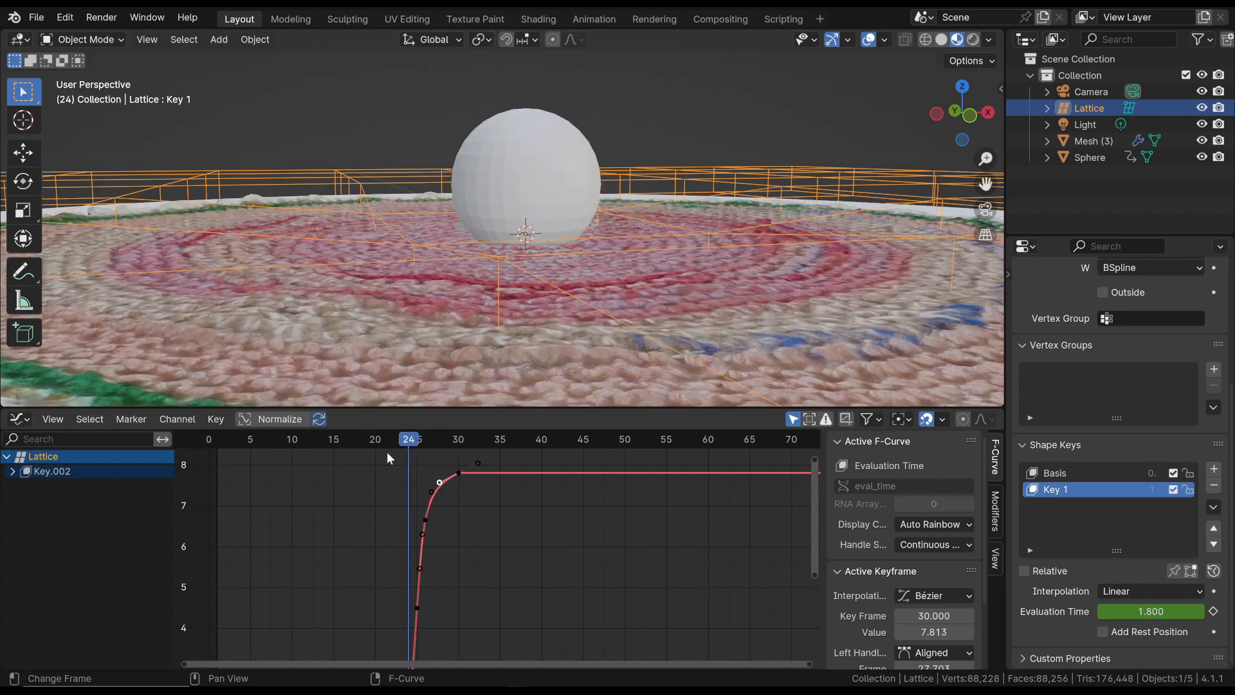
click(458, 439)
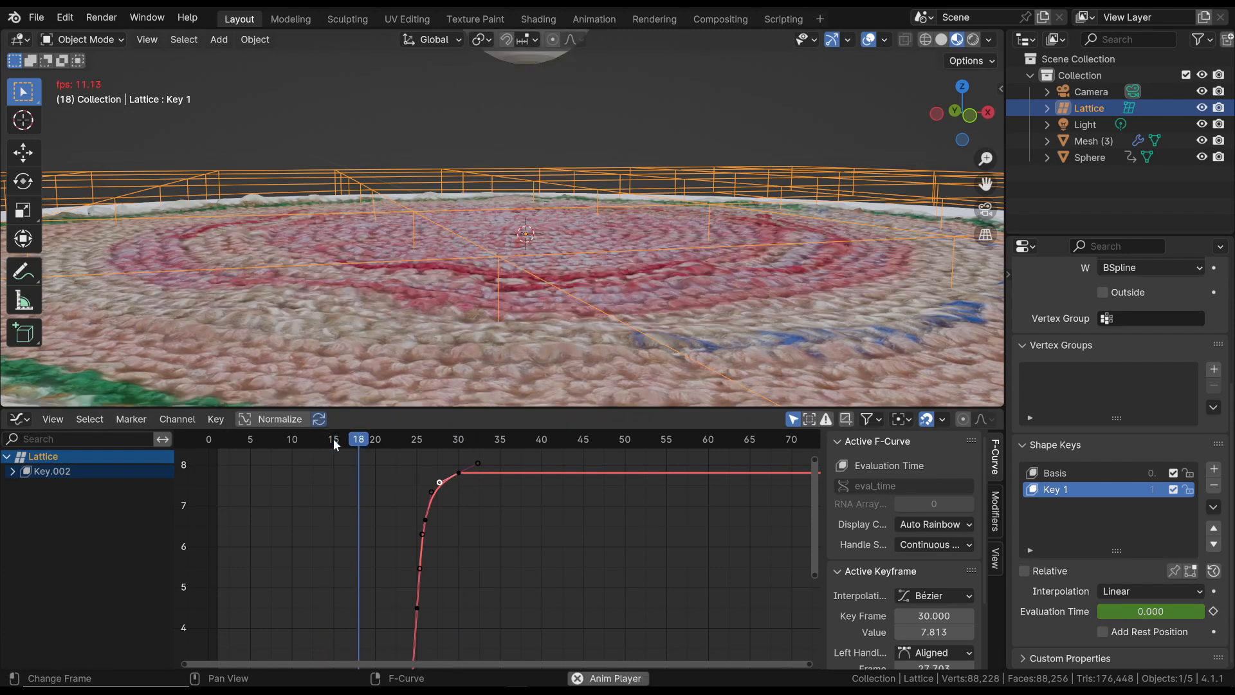
click(525, 438)
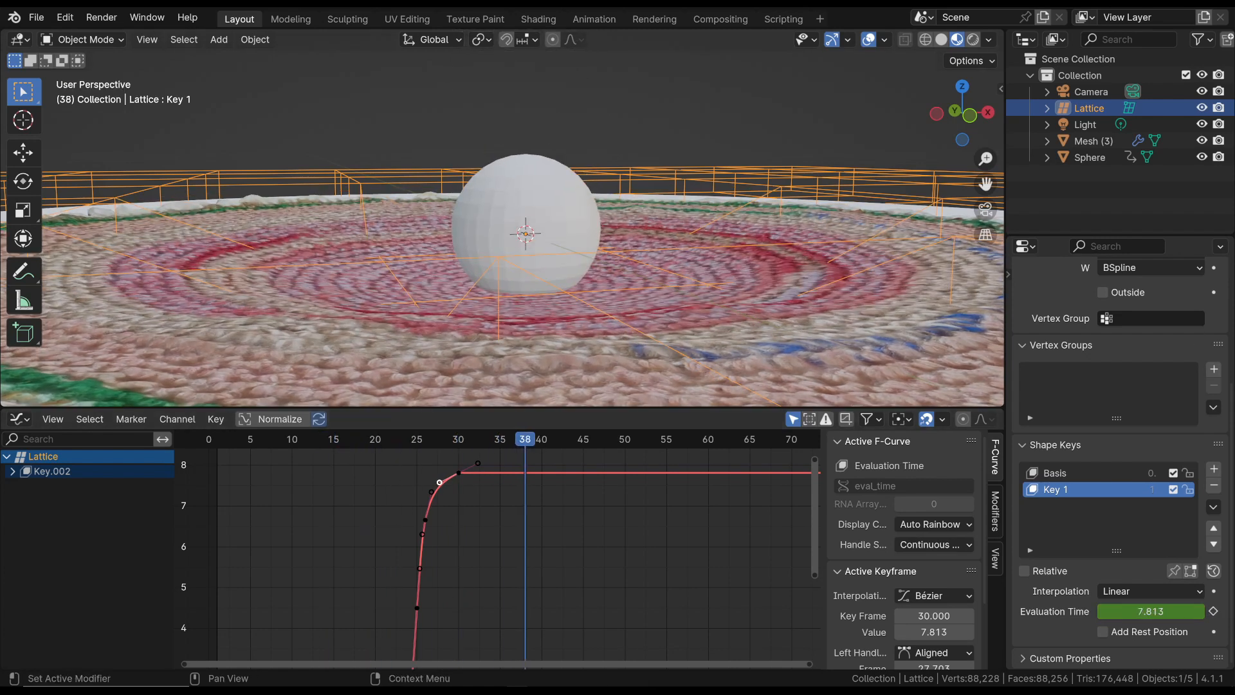